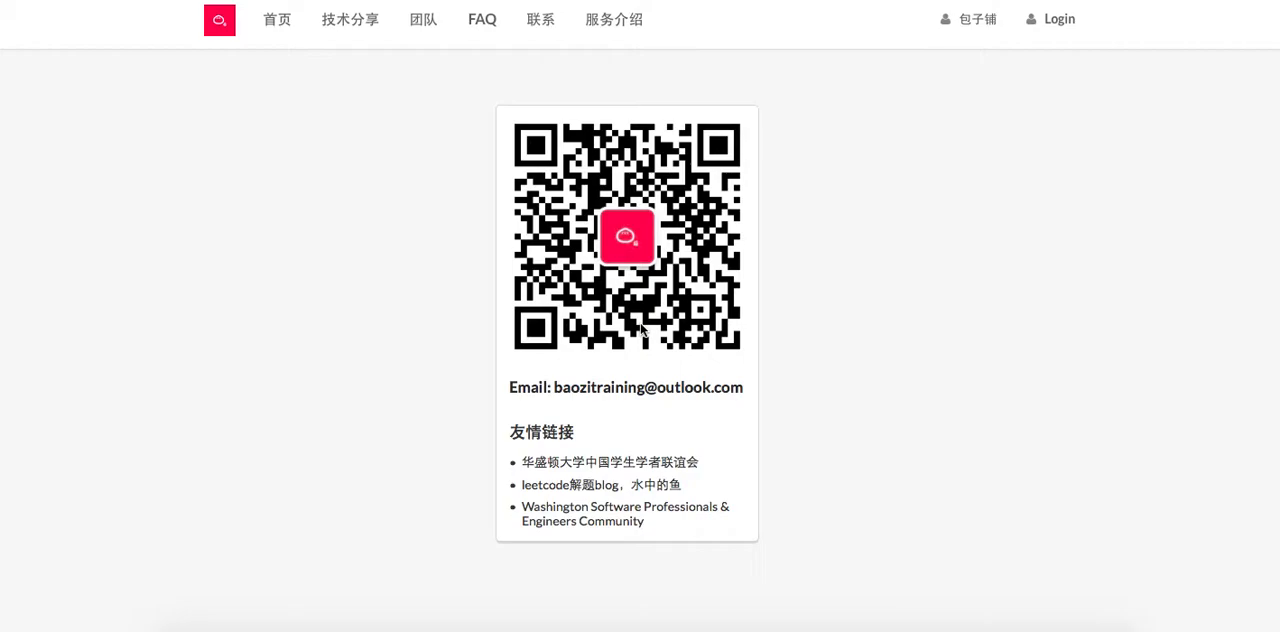
pyautogui.moveTo(536, 222)
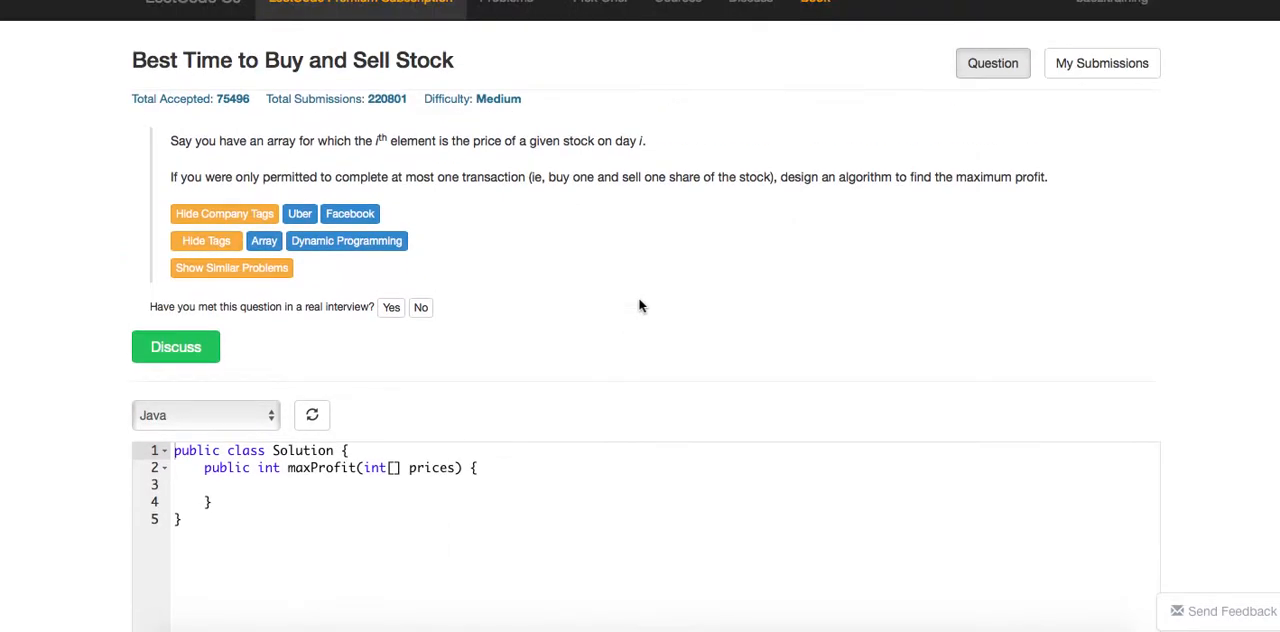
# - Select the 'Best Time to Buy and Sell Stock' problem text with Java as the language
pyautogui.moveTo(296, 140); pyautogui.dragTo(644, 140)
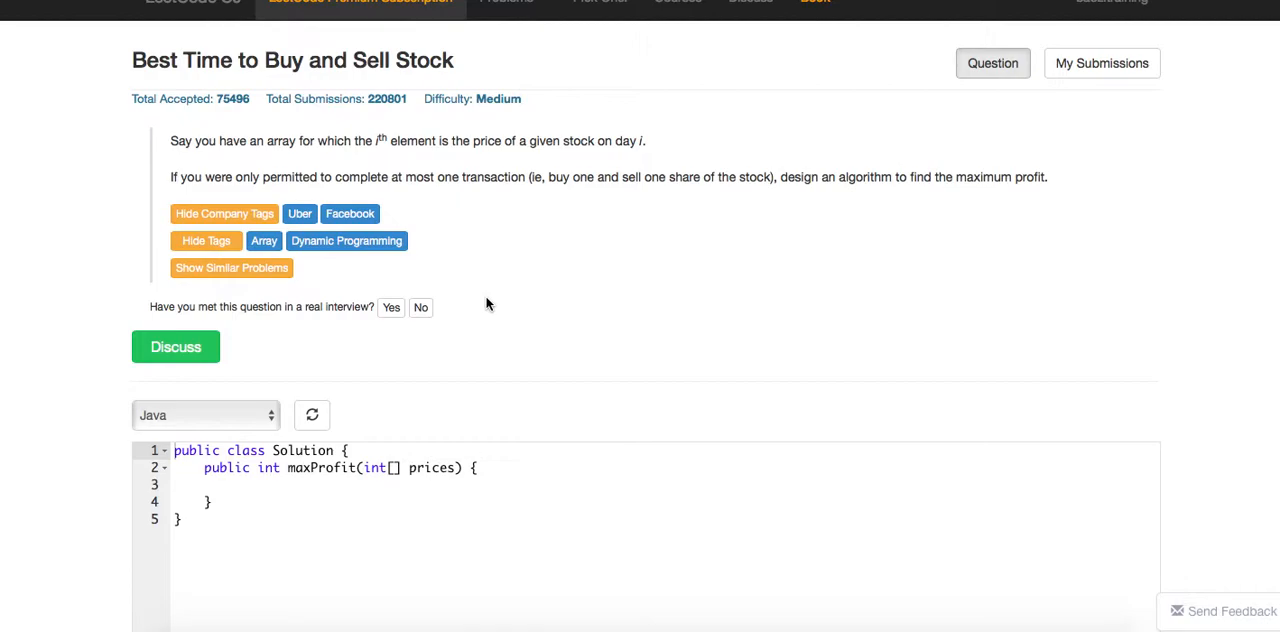
pyautogui.moveTo(860, 176); pyautogui.dragTo(1048, 176)
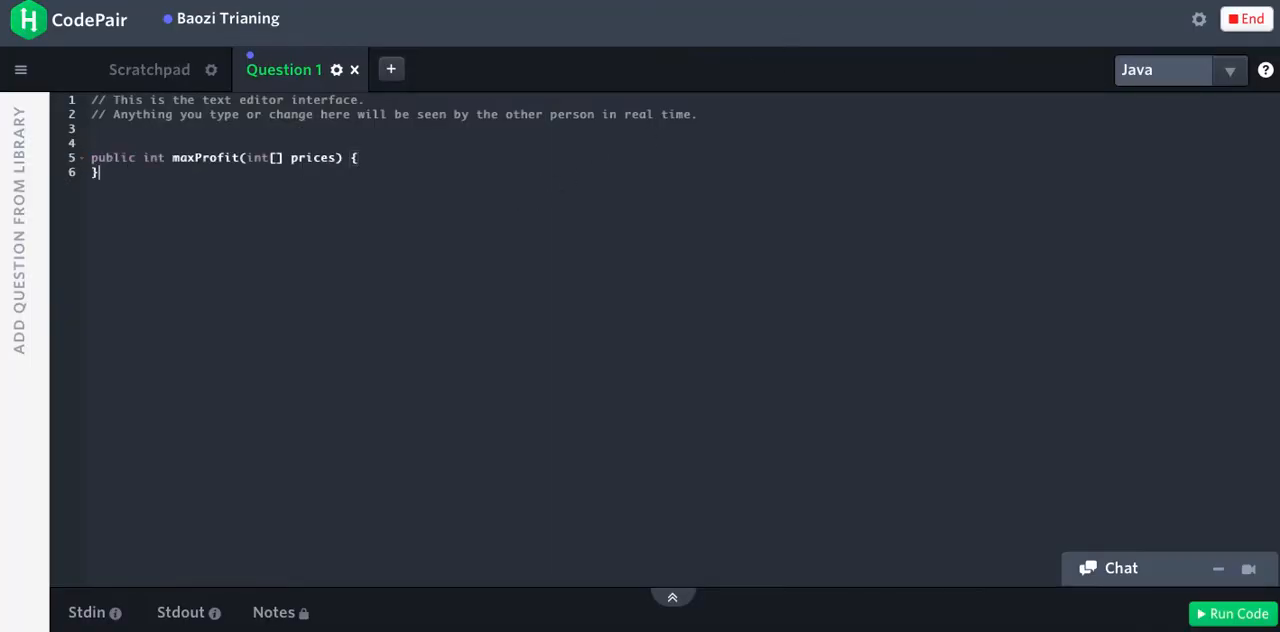
# - Wrap the maxProfit stub inside 'public class Solution {' with its closing brace
pyautogui.write('public class')
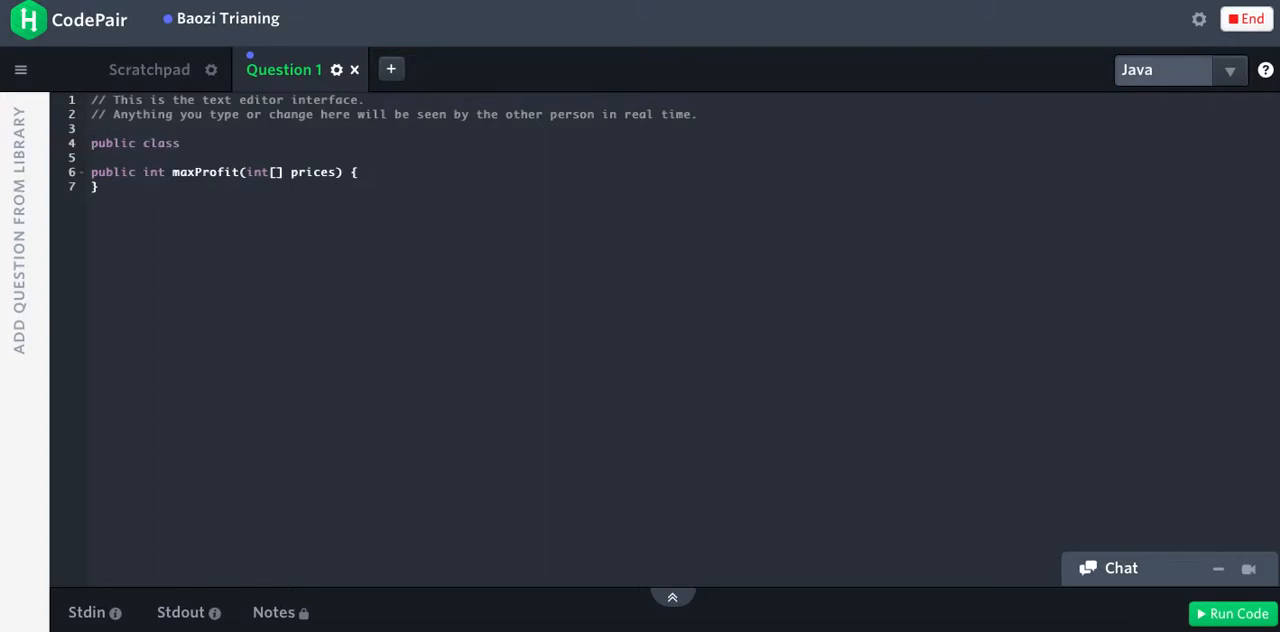
pyautogui.write('Solution')
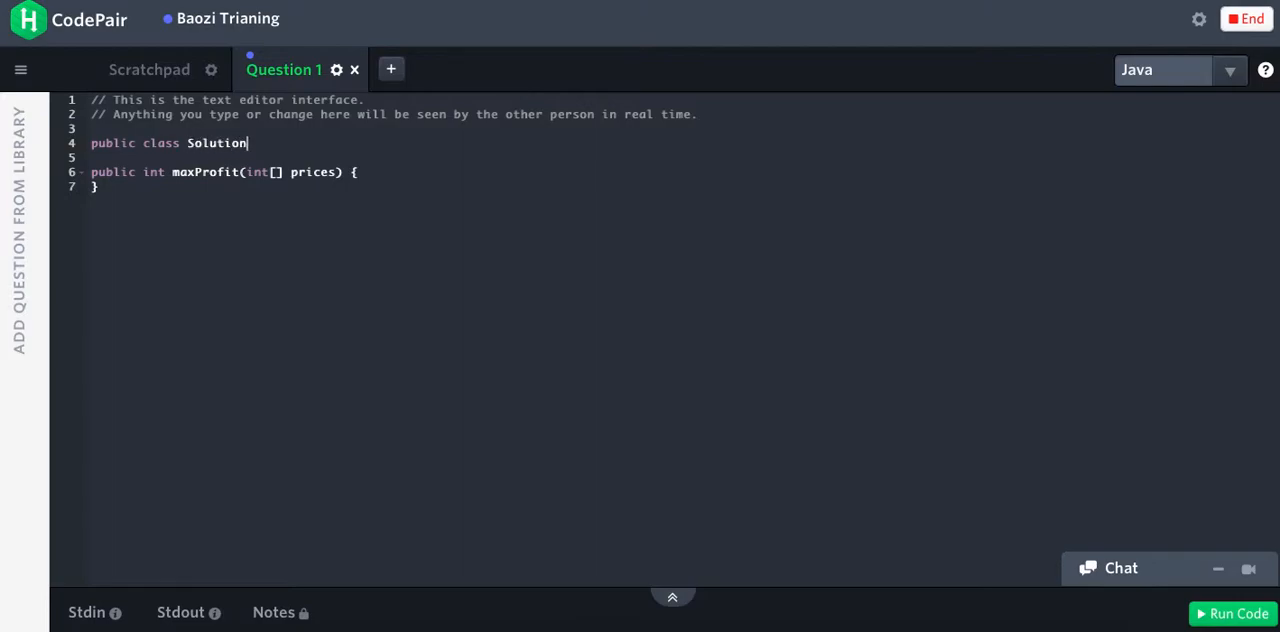
pyautogui.write('{')
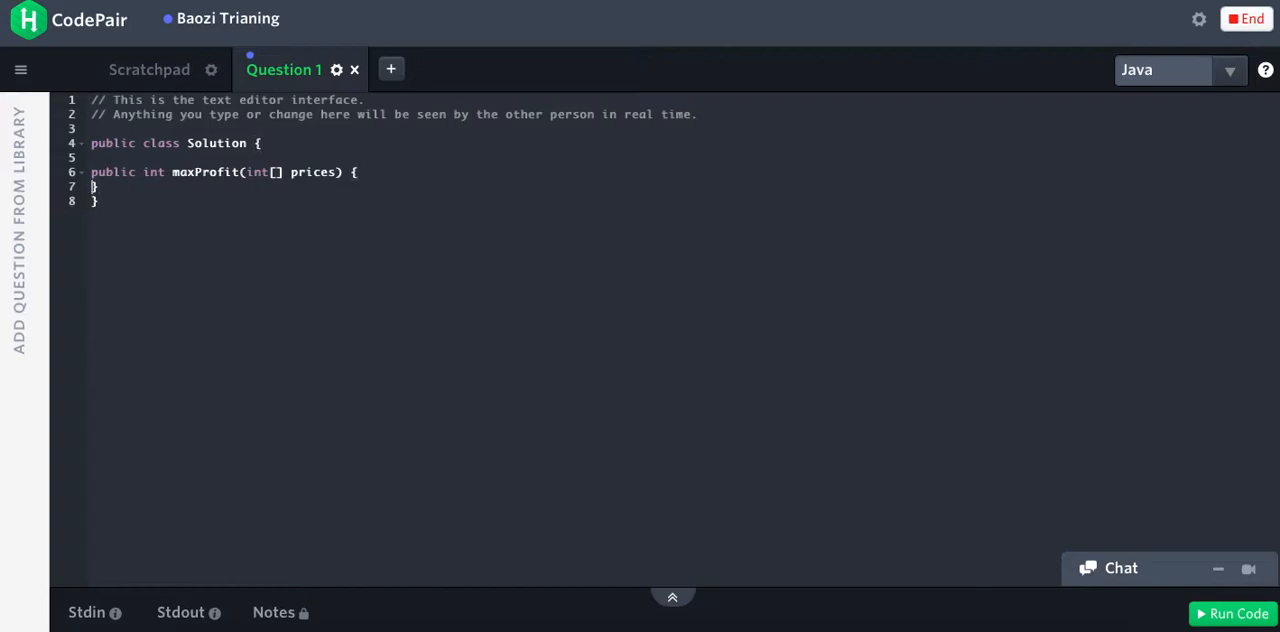
pyautogui.press('Tab')
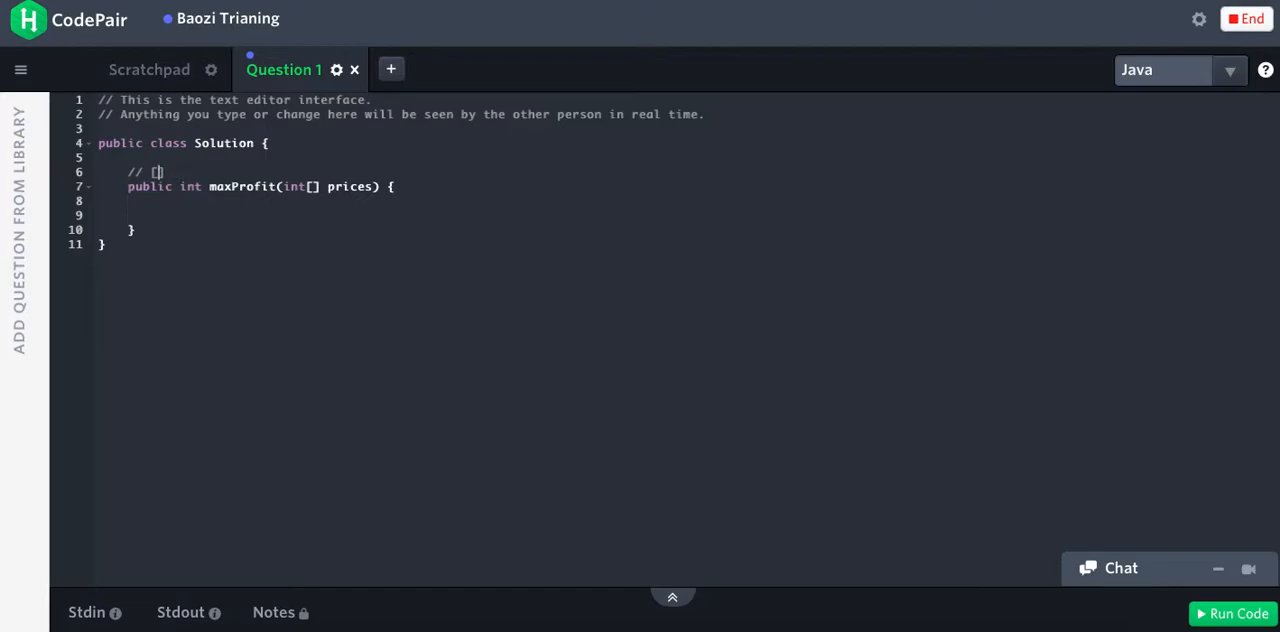
# - Write the comment '// [4, 5, 1, 6, 2] [1, 6] = 5' and begin an if statement
pyautogui.write('4, 5,')
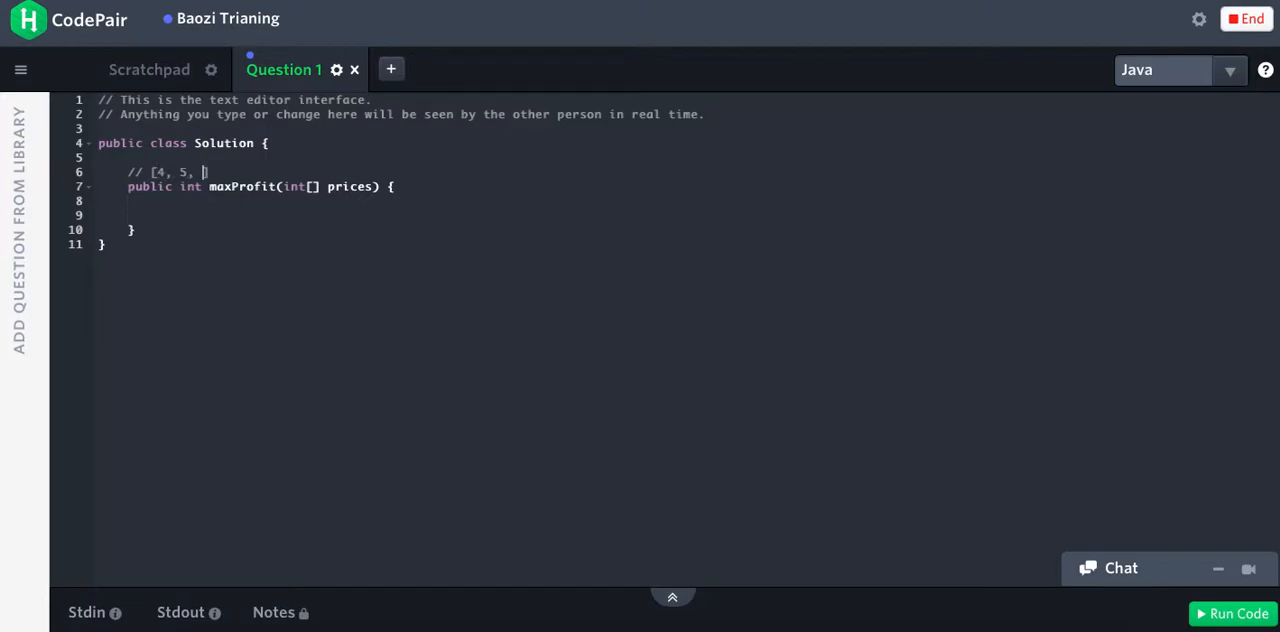
pyautogui.write('1,')
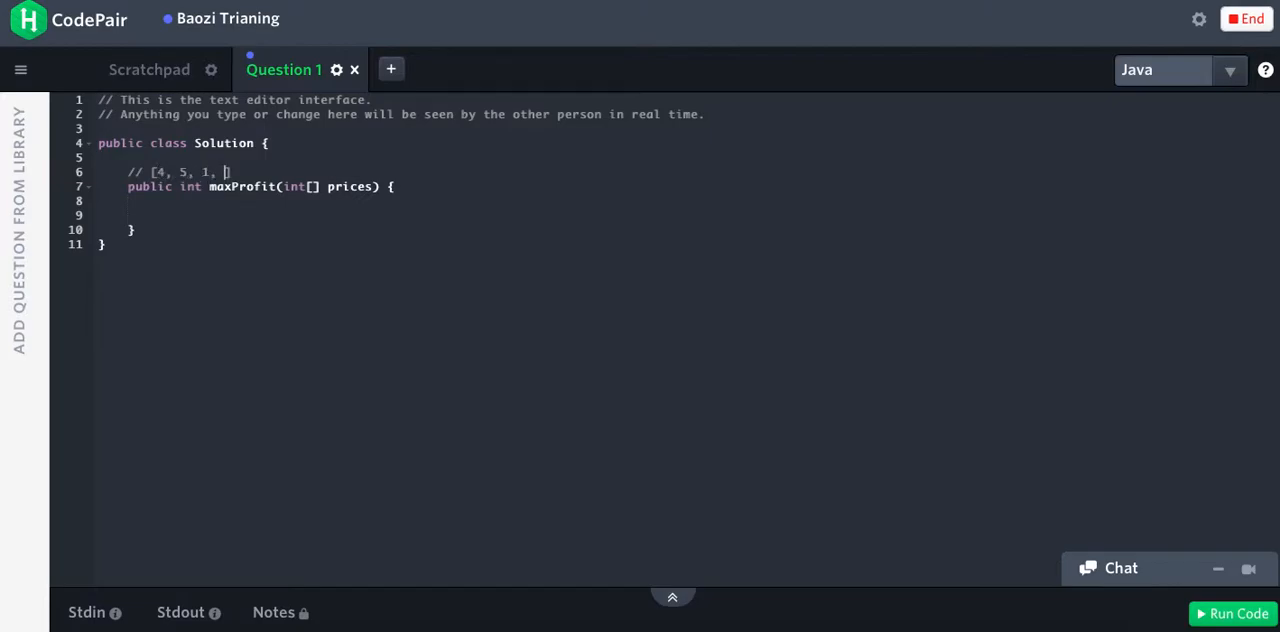
pyautogui.write('6')
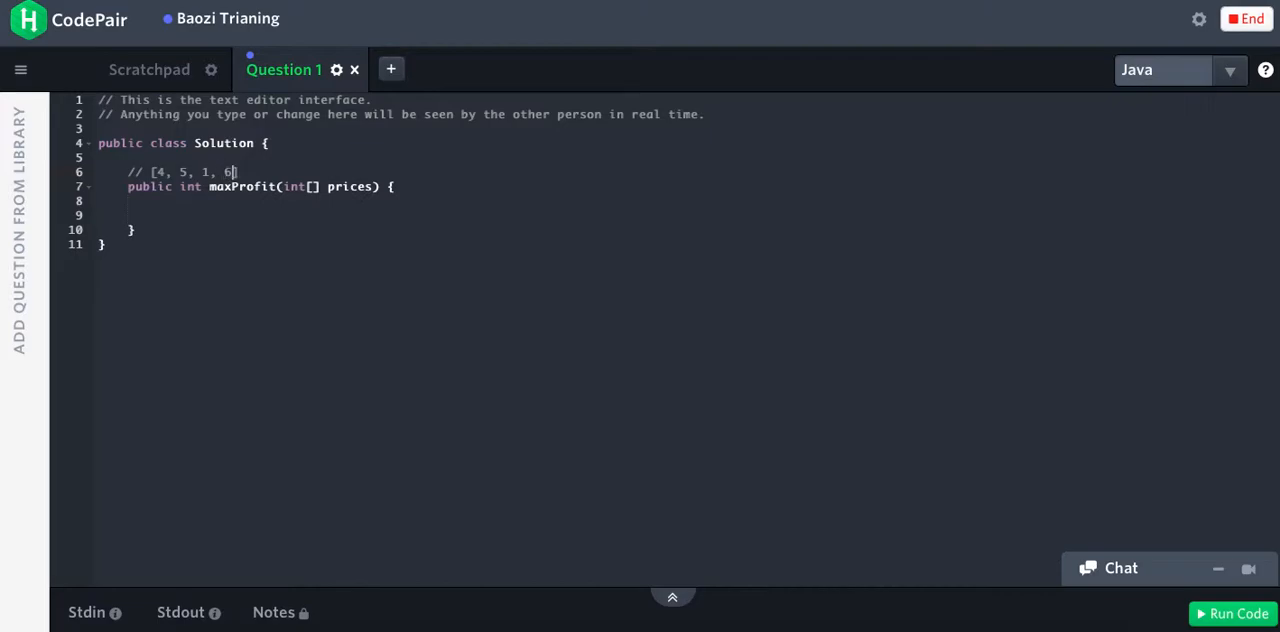
pyautogui.write(', 2]')
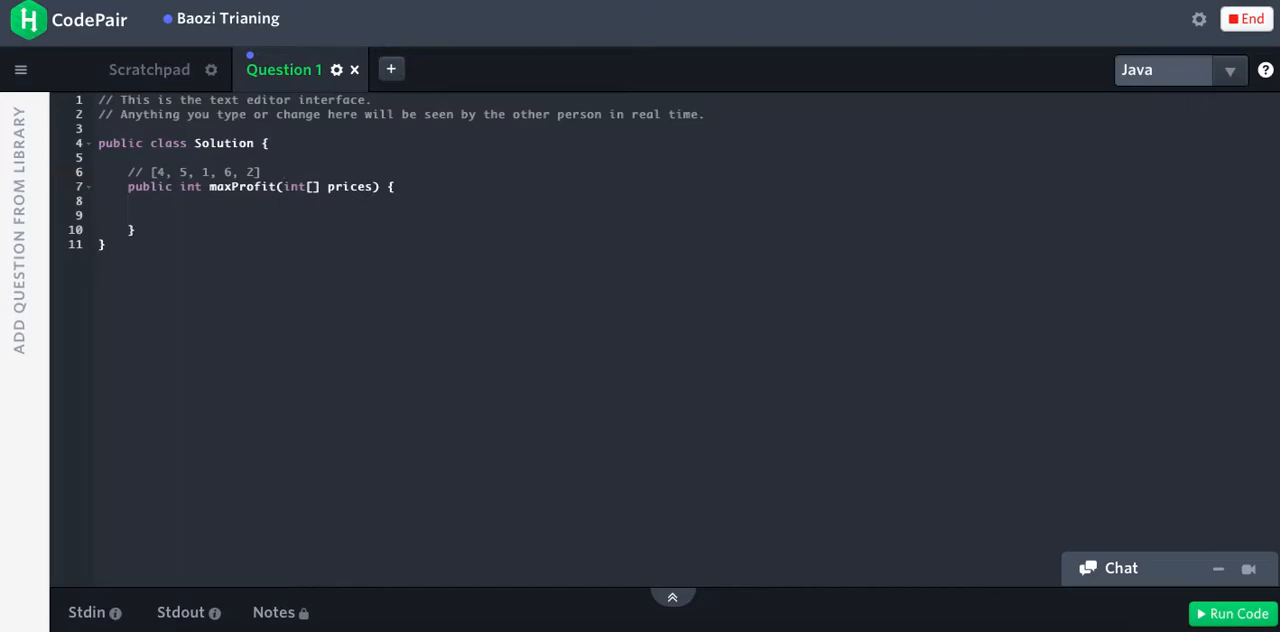
pyautogui.write('[1, 6]')
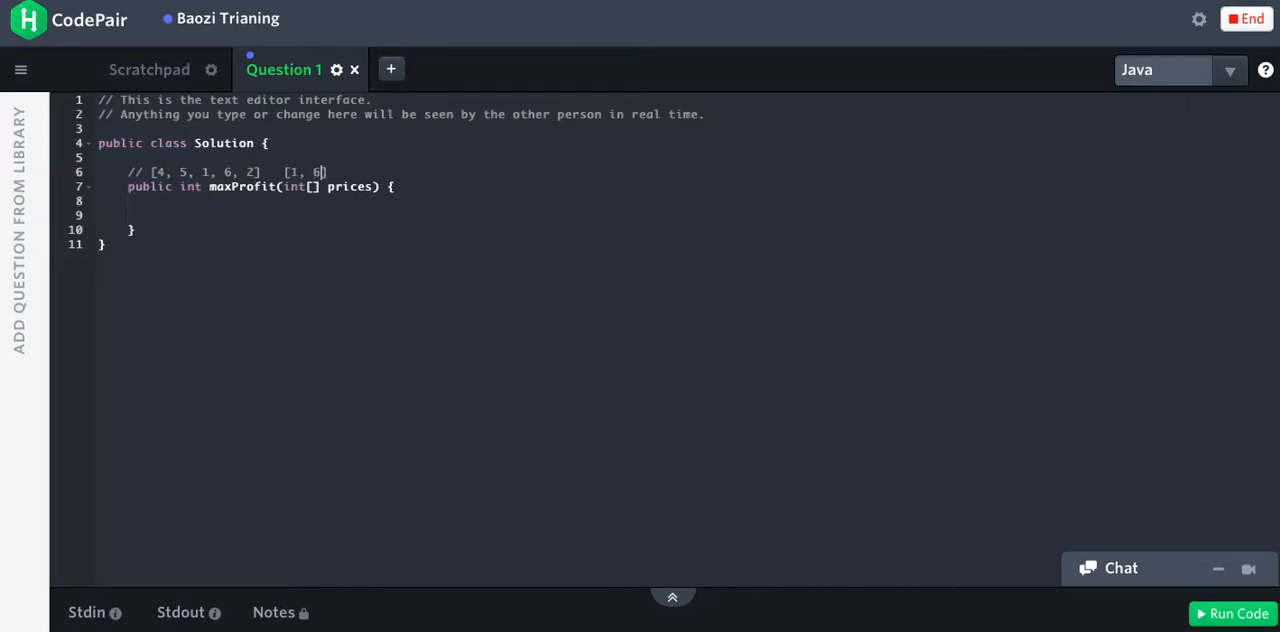
pyautogui.write('= 5')
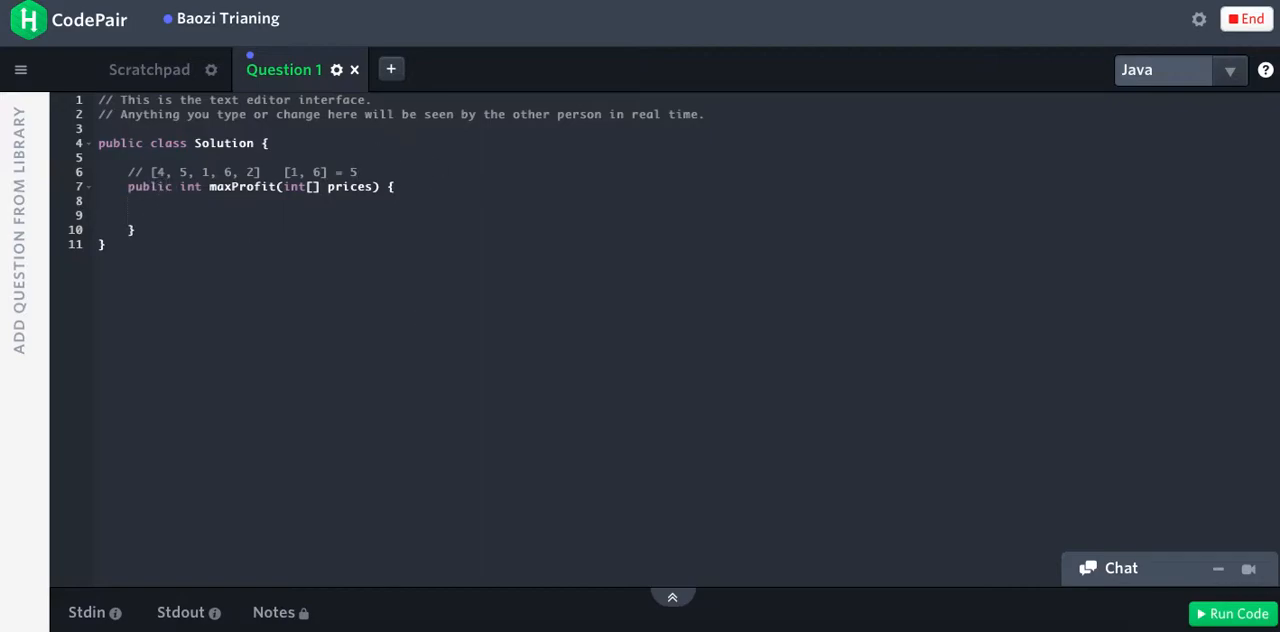
pyautogui.write('if (pr')
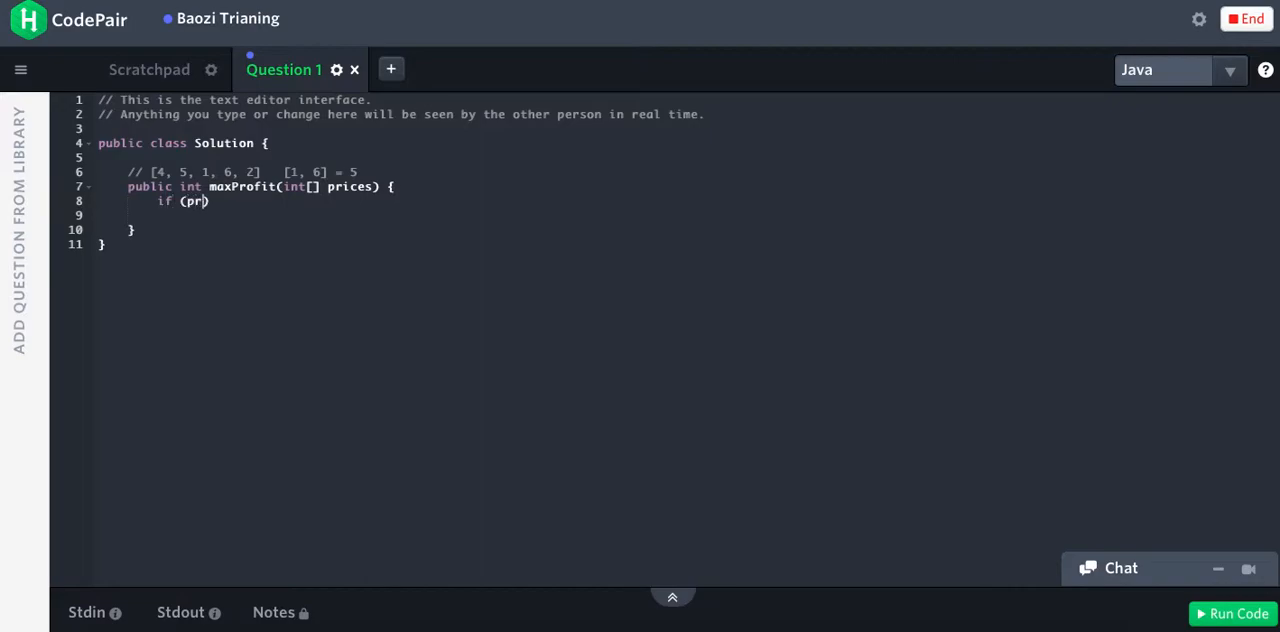
# - Return 0 when prices == null || prices.length <= 1
pyautogui.write('ices')
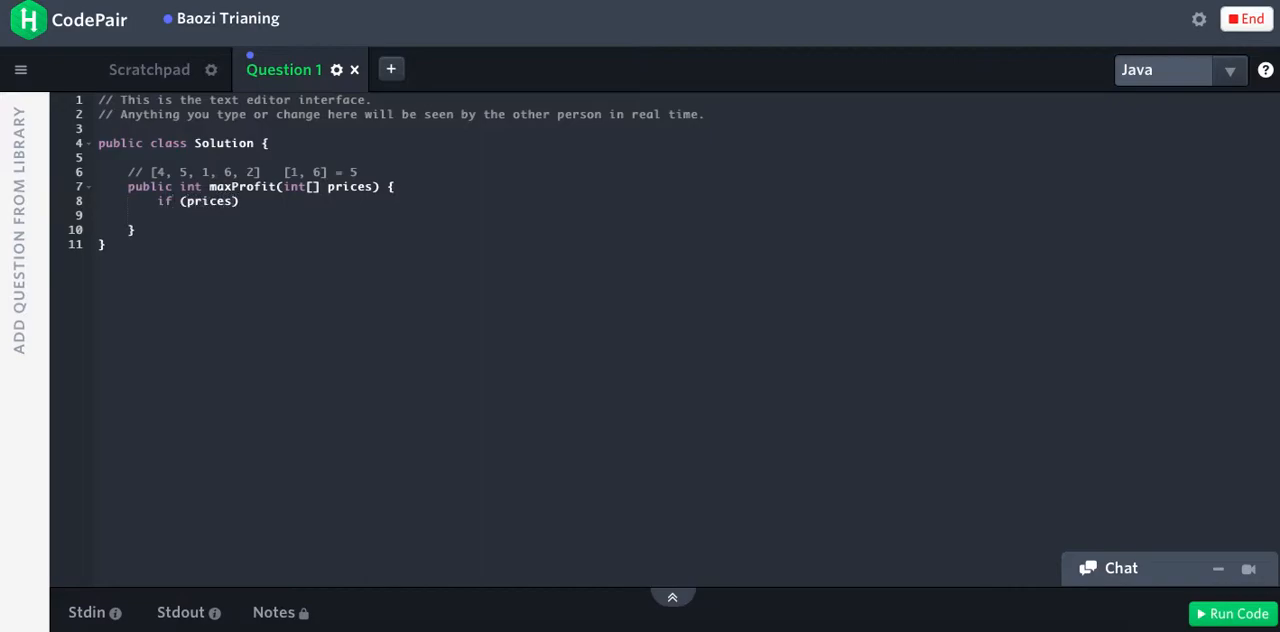
pyautogui.write('== null || prices.')
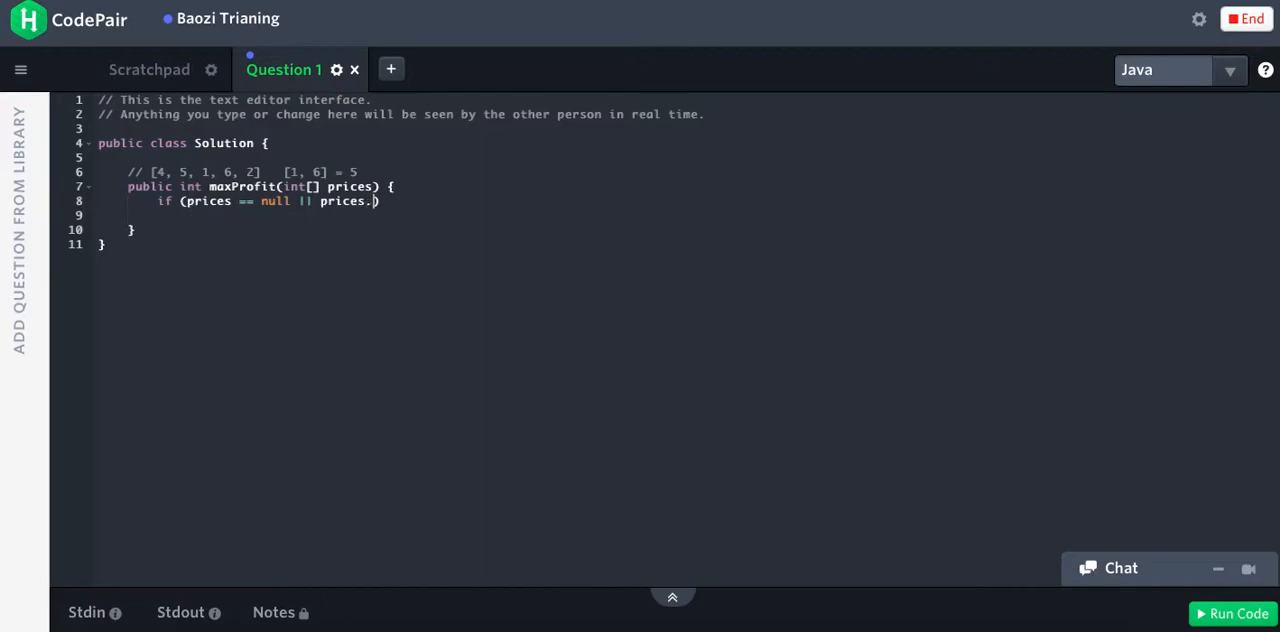
pyautogui.write('length <= 1')
pyautogui.write('return 0')
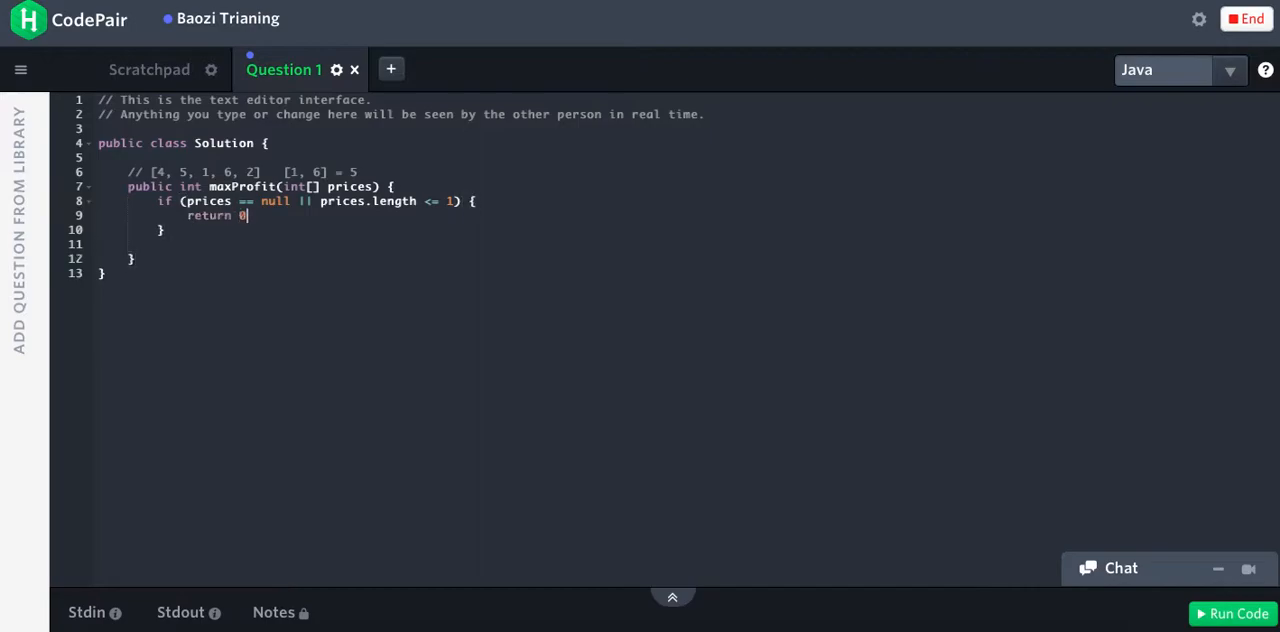
pyautogui.write(';')
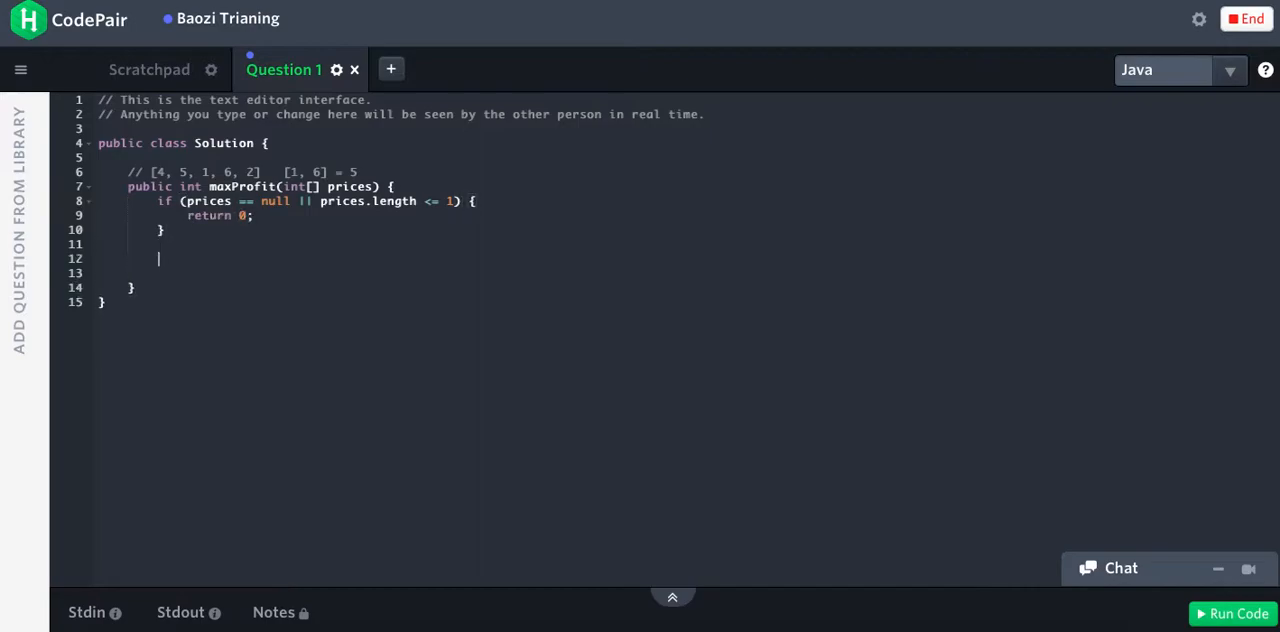
# - Declare int minPrice = Integer.MAX_VALUE and begin int maxProfit
pyautogui.write('int mi')
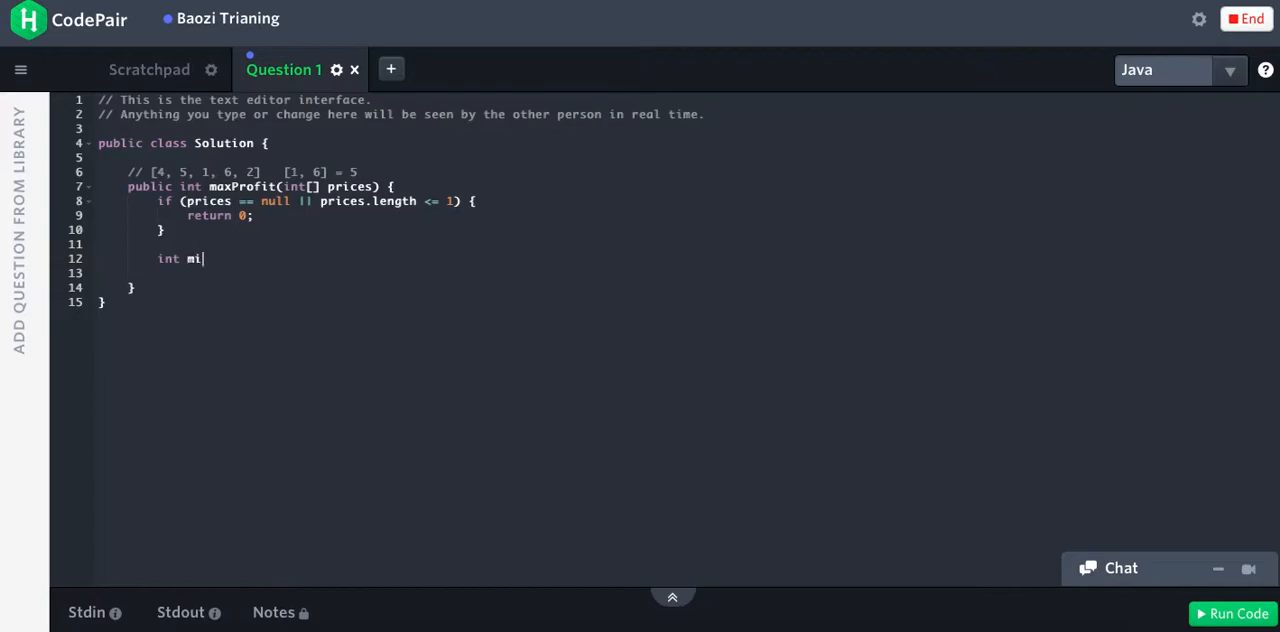
pyautogui.write('nPrice = Integer.MAX_VALUE;')
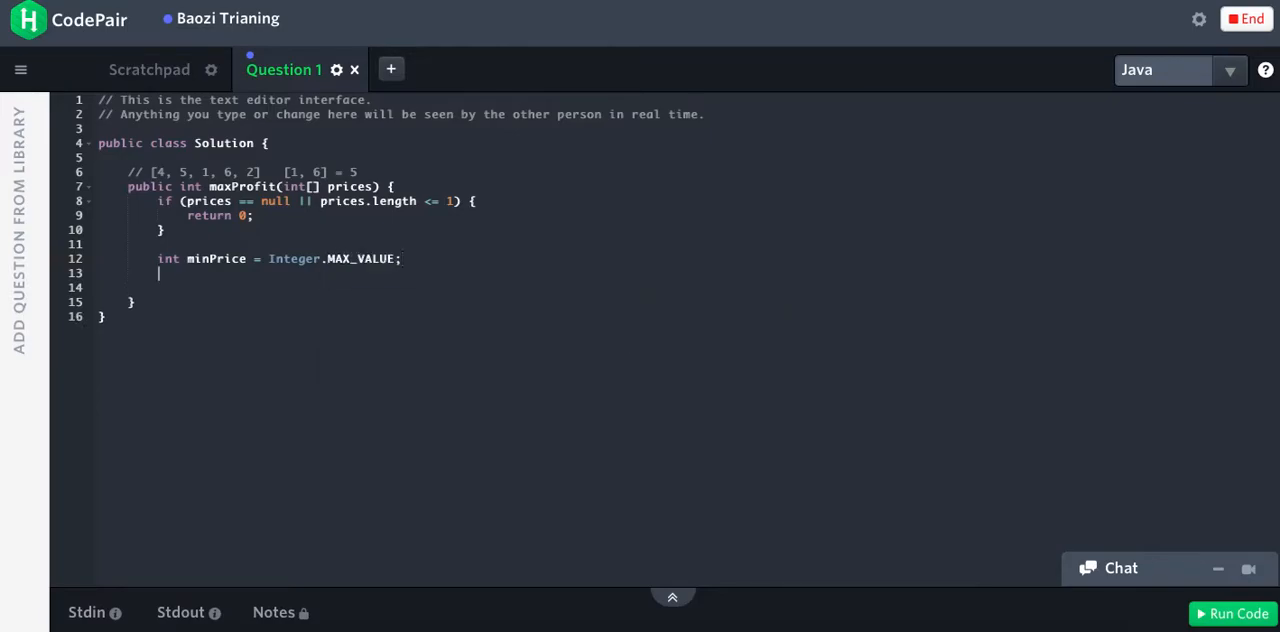
pyautogui.write('int ma')
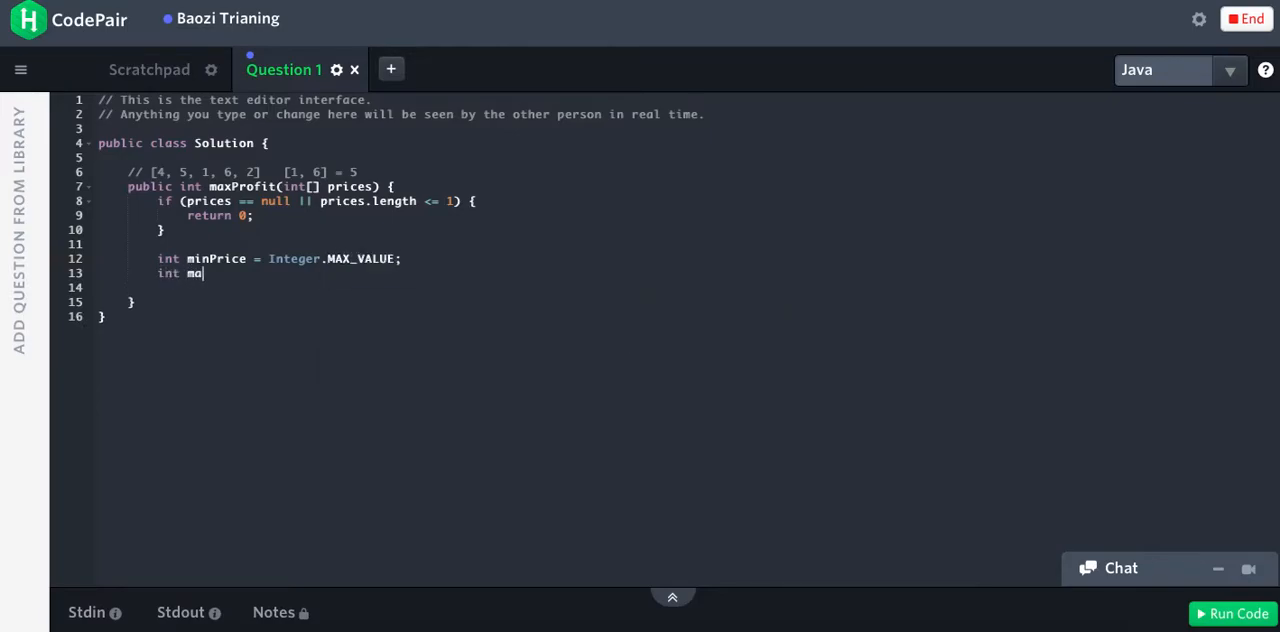
pyautogui.write('xProfit = 0;')
pyautogui.write('for (int i = 0; i < ')
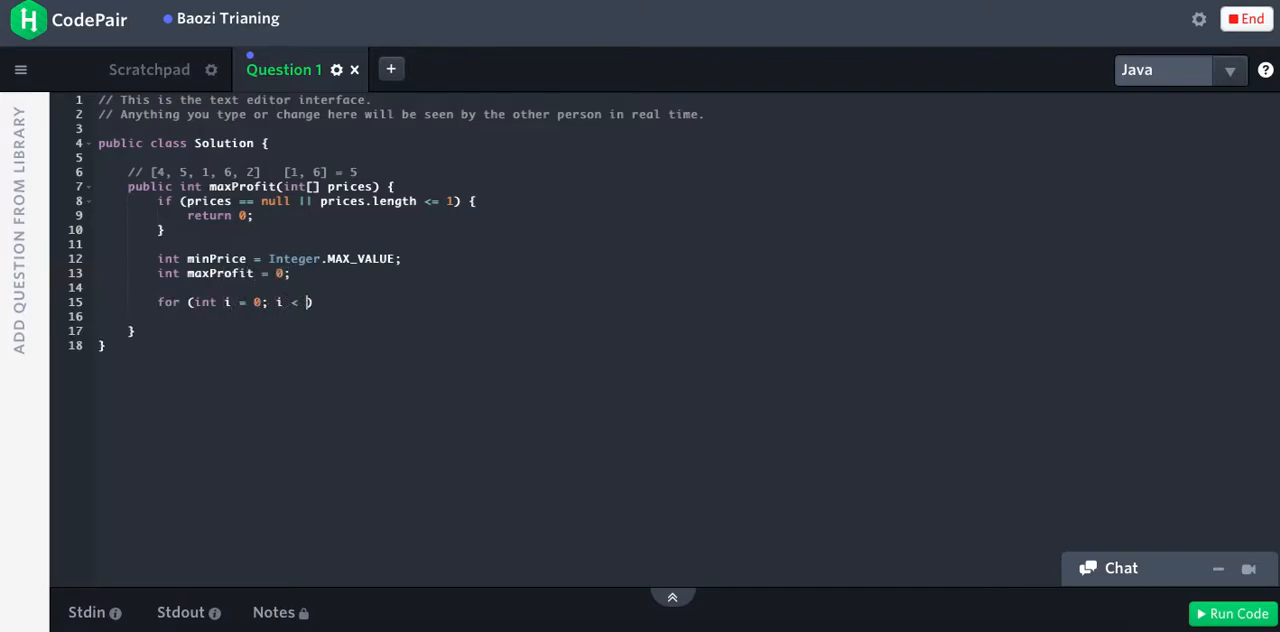
# - Loop over prices and set minPrice = prices[i] when prices[i] is lower
pyautogui.write('prices; i++')
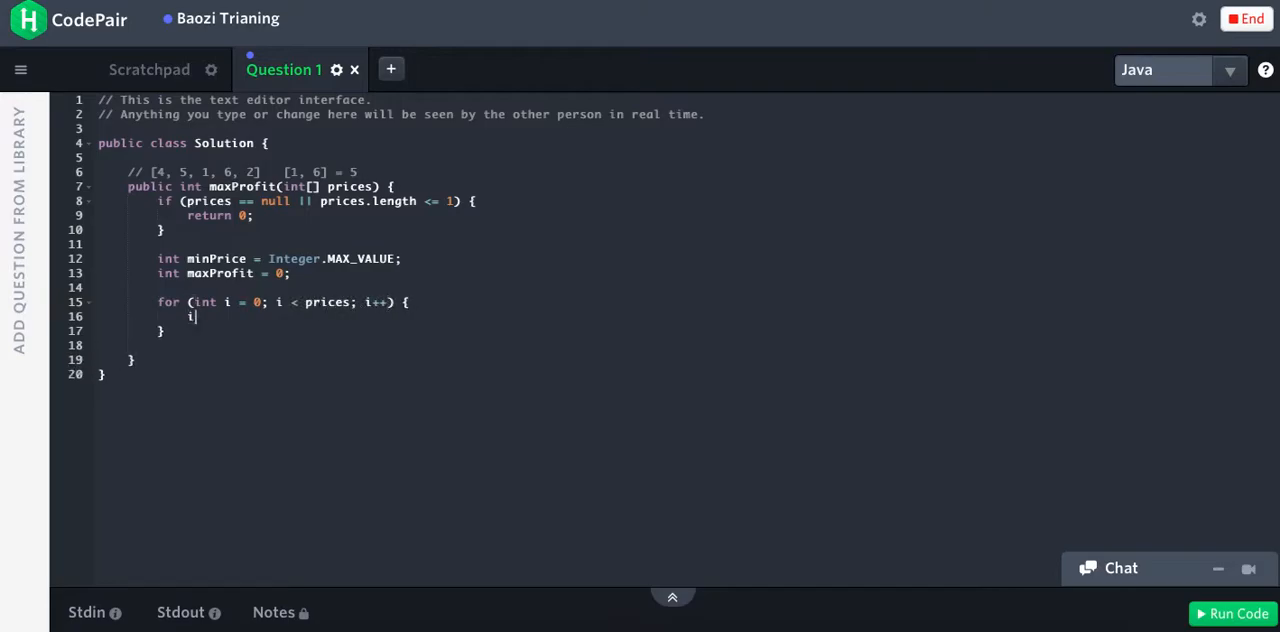
pyautogui.write('f (prices)')
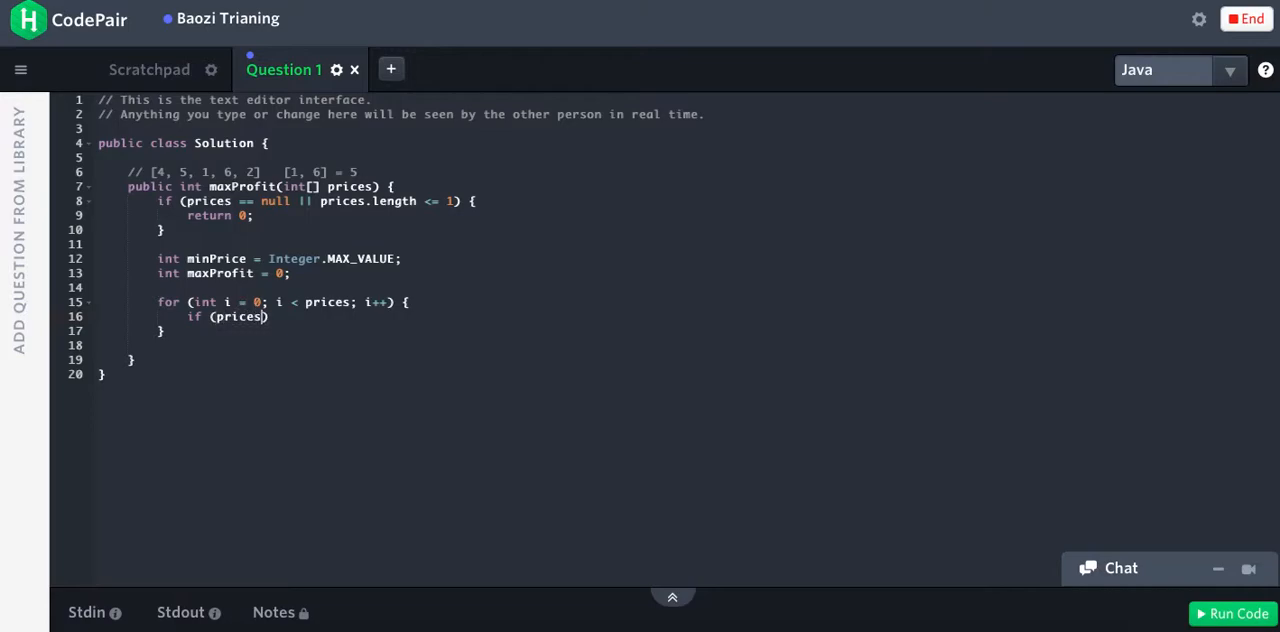
pyautogui.write('[i] < min')
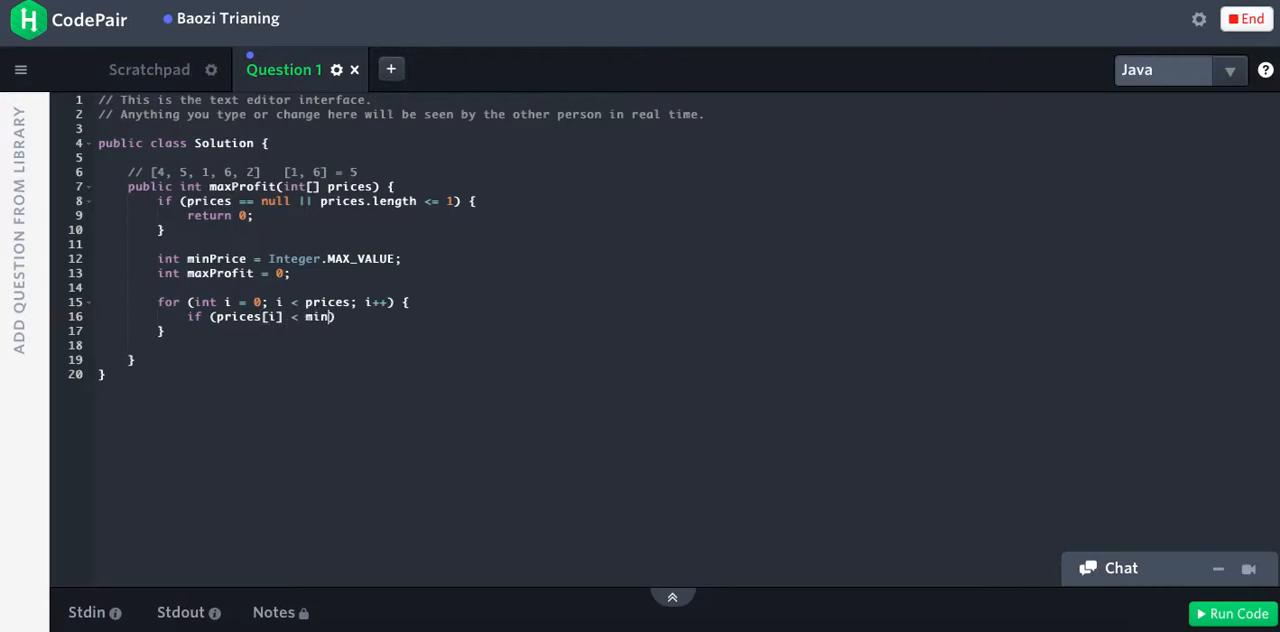
pyautogui.click(290, 272)
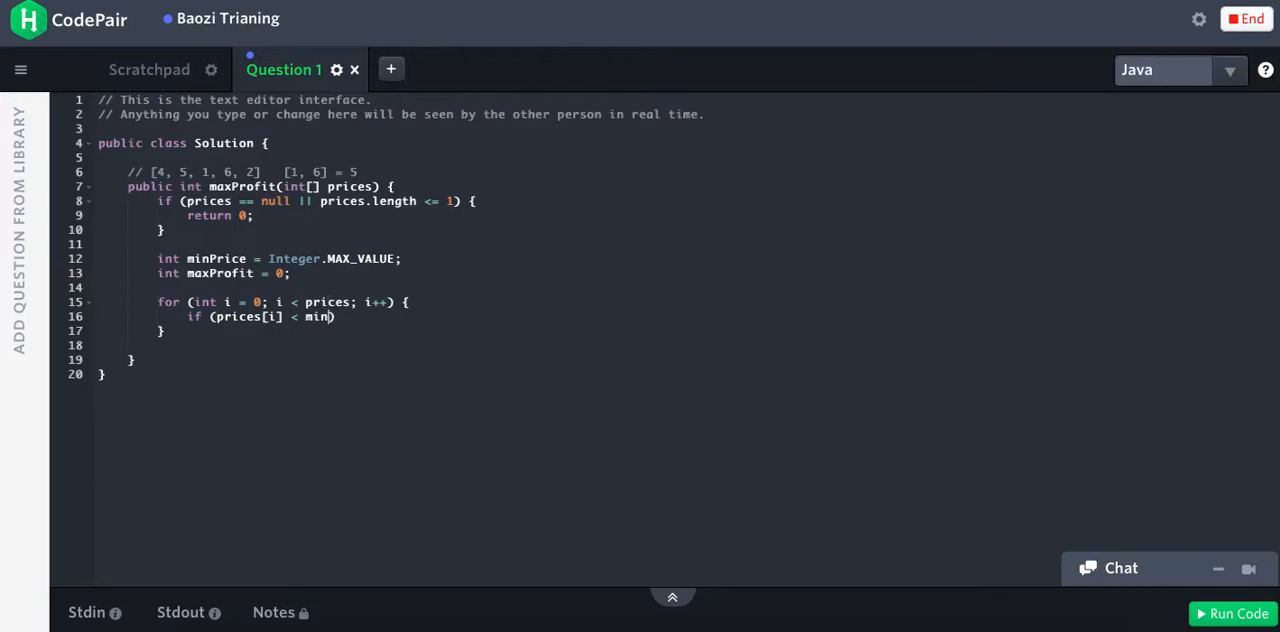
pyautogui.write('Price')
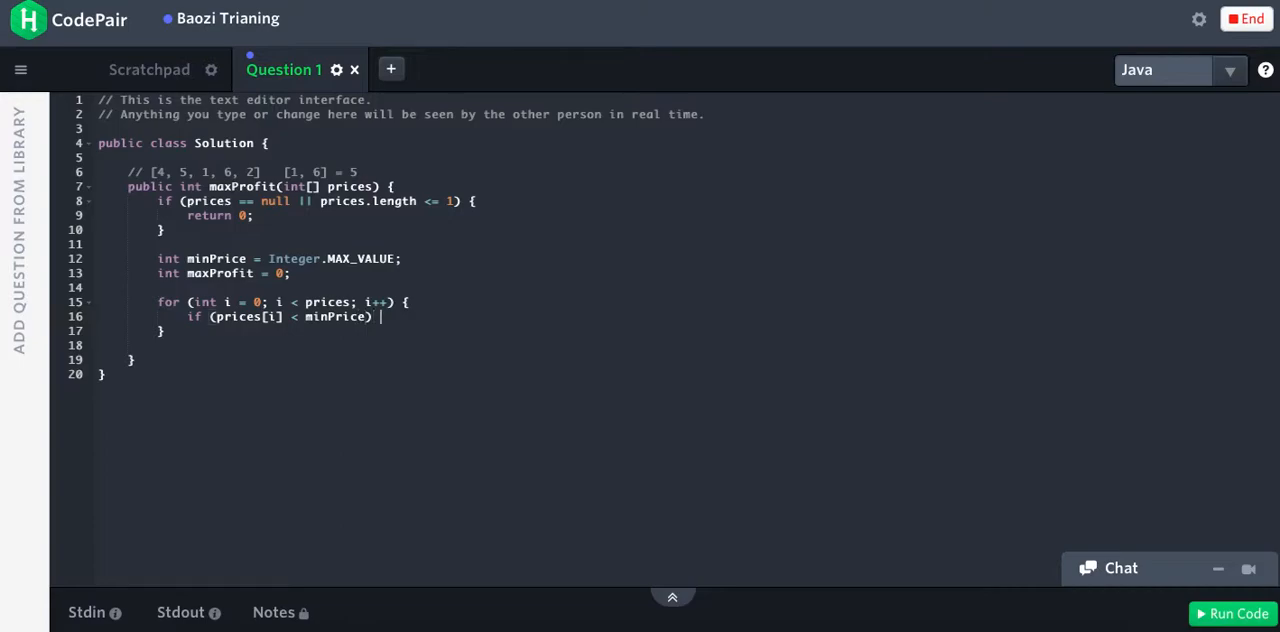
pyautogui.write('{')
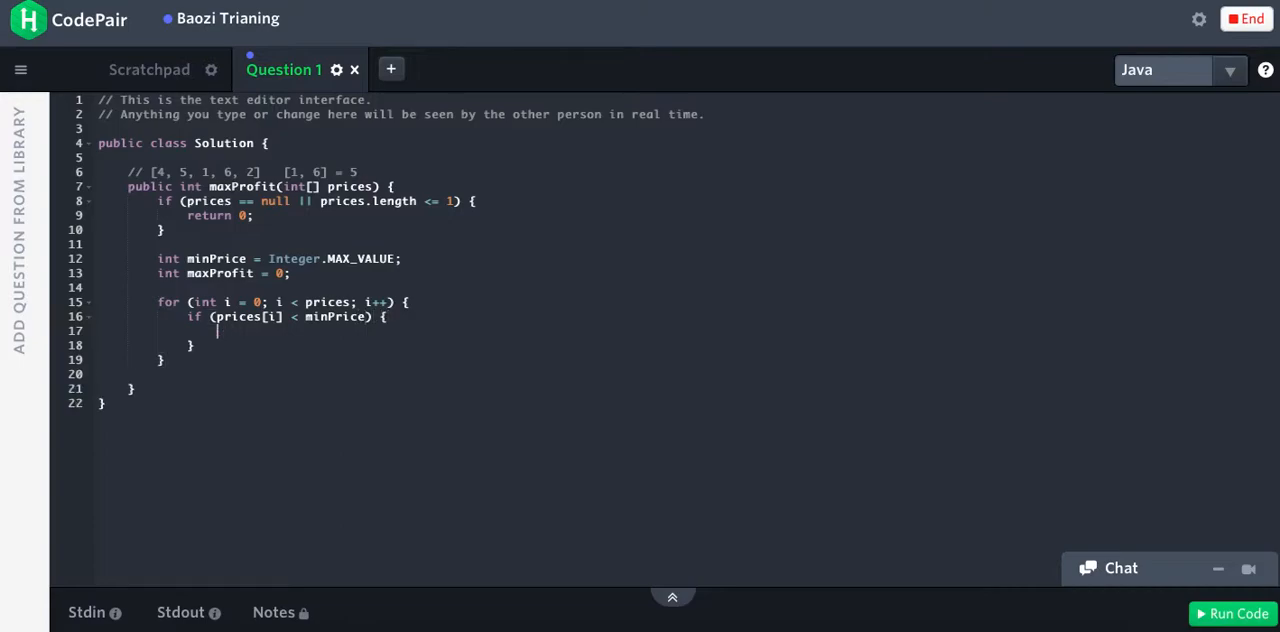
pyautogui.write('minPrice')
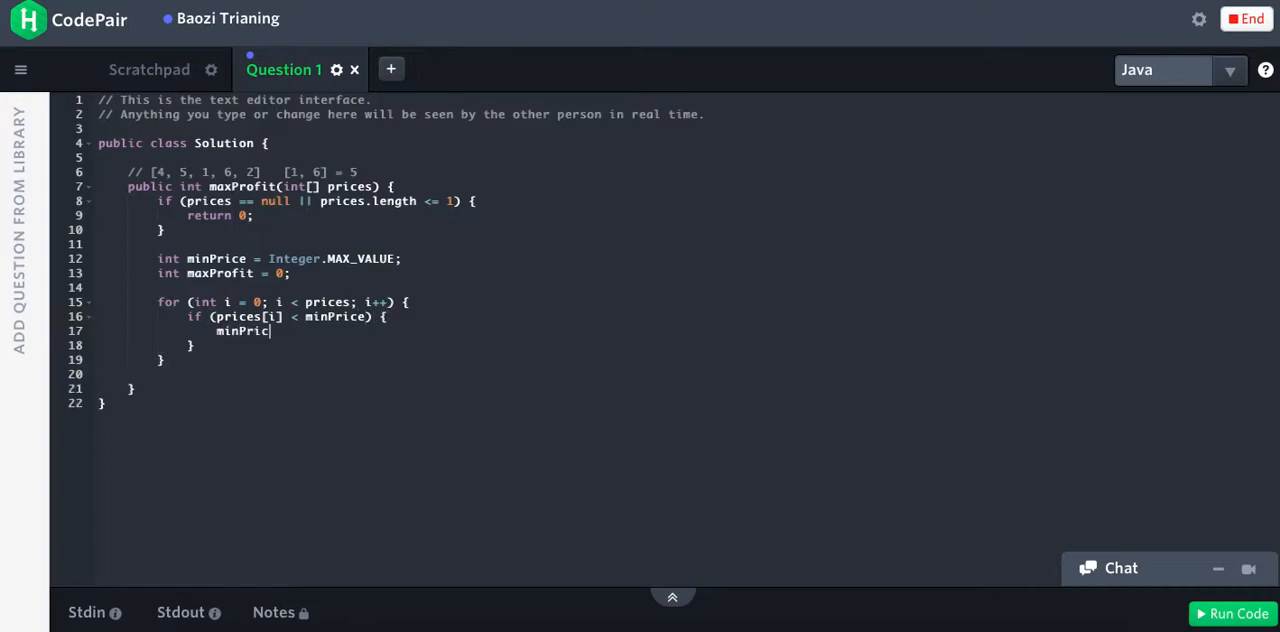
pyautogui.write('= price')
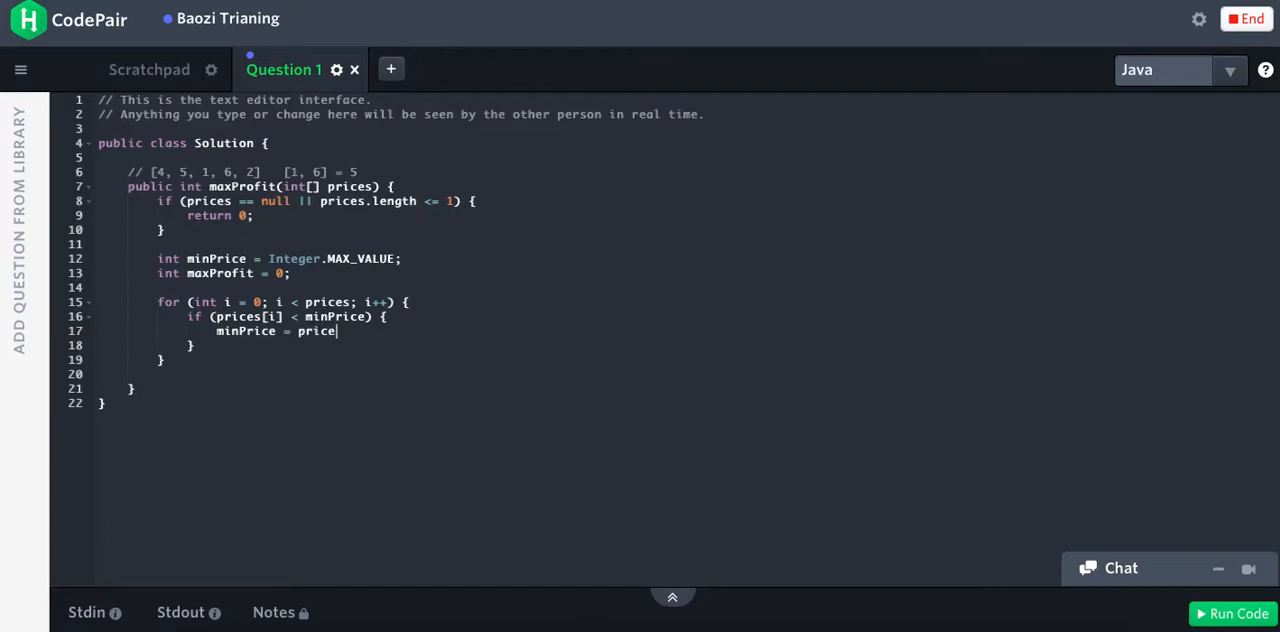
pyautogui.write('[i];')
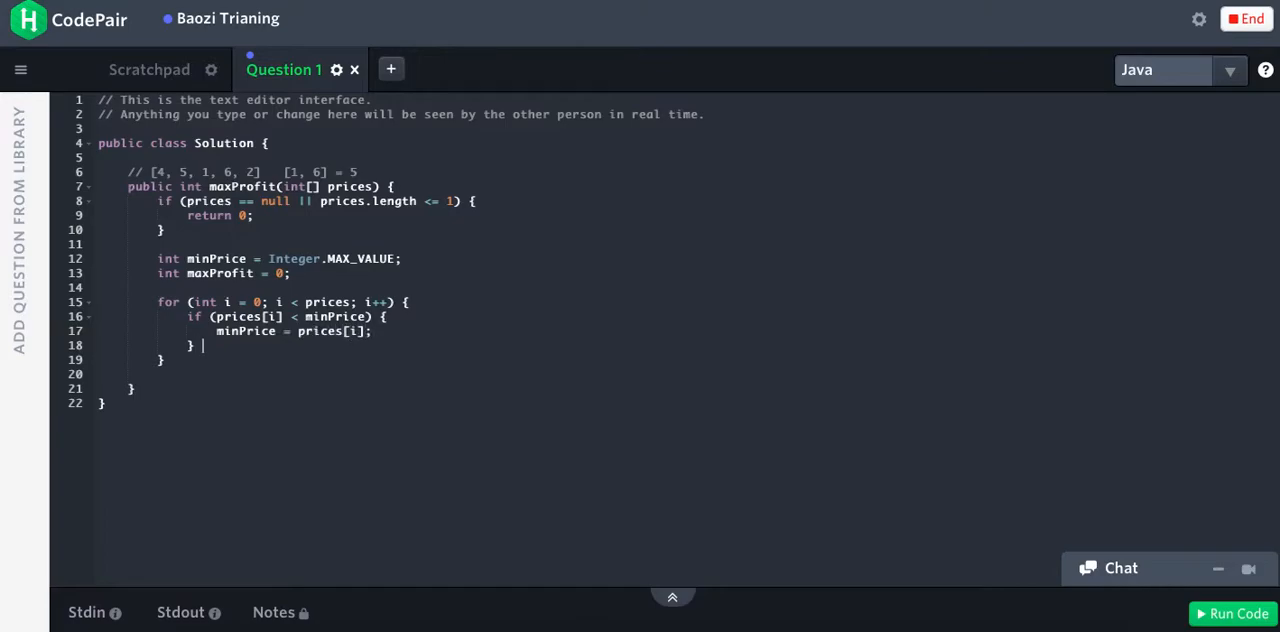
# - In the else branch set maxProfit = Math.max(maxProfit, prices[i] - minPrice)
pyautogui.write('else {')
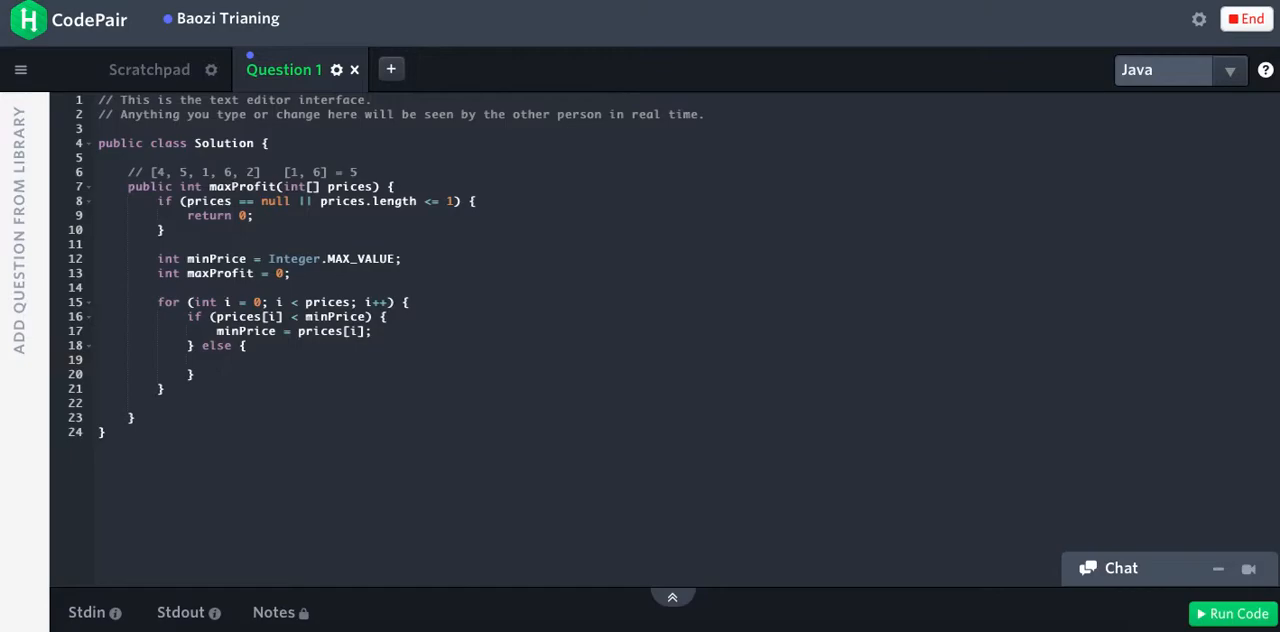
pyautogui.write('max')
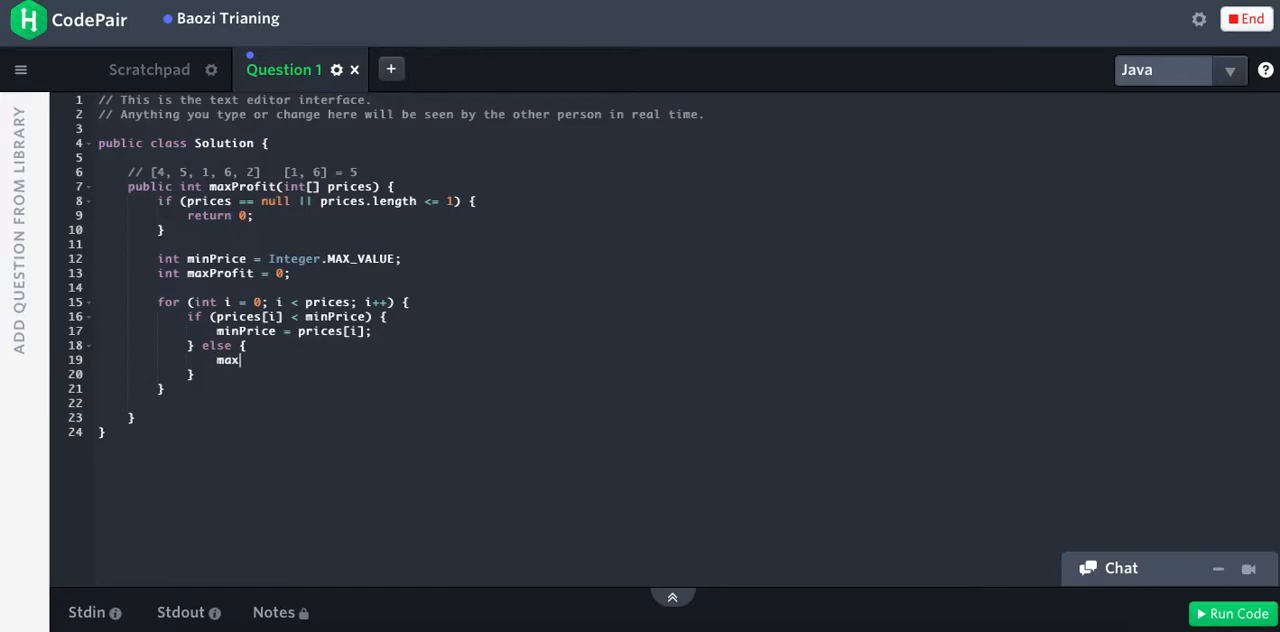
pyautogui.write('Profit =')
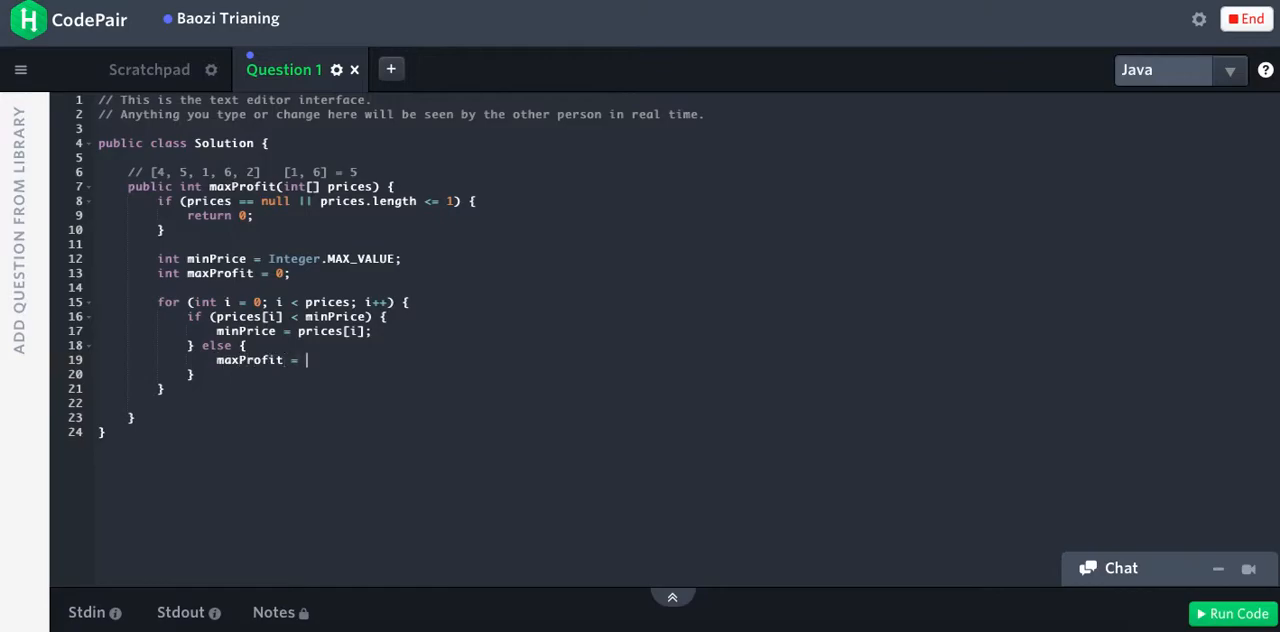
pyautogui.write('Math.max(maxProf')
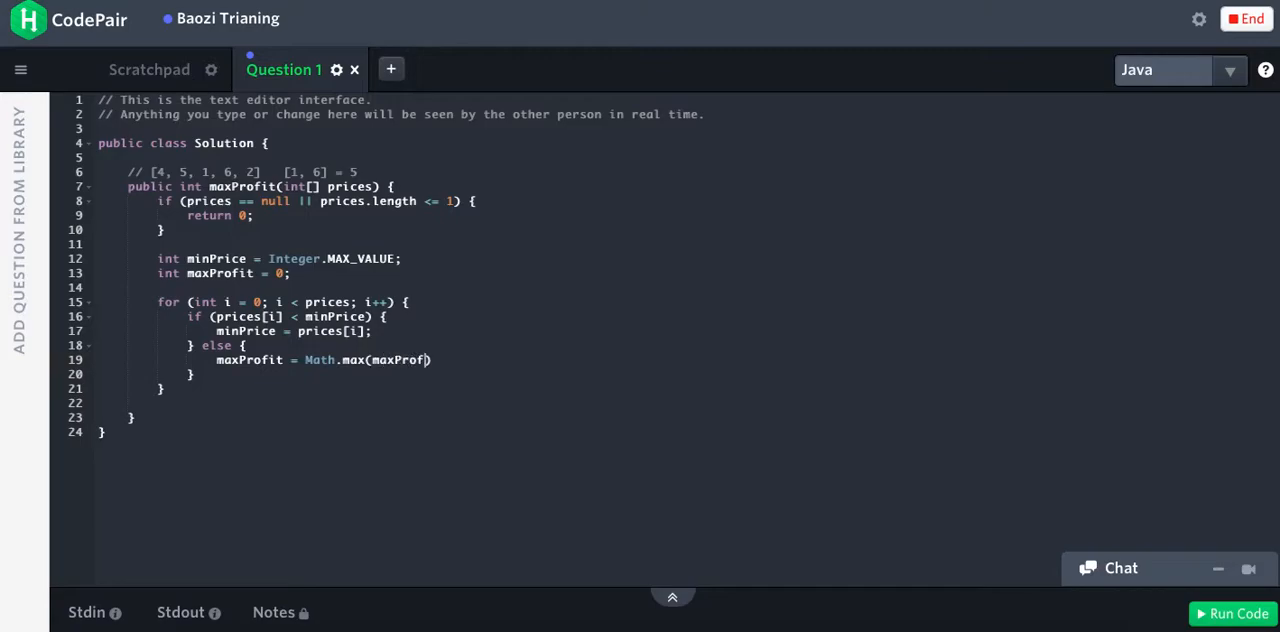
pyautogui.write(', prices')
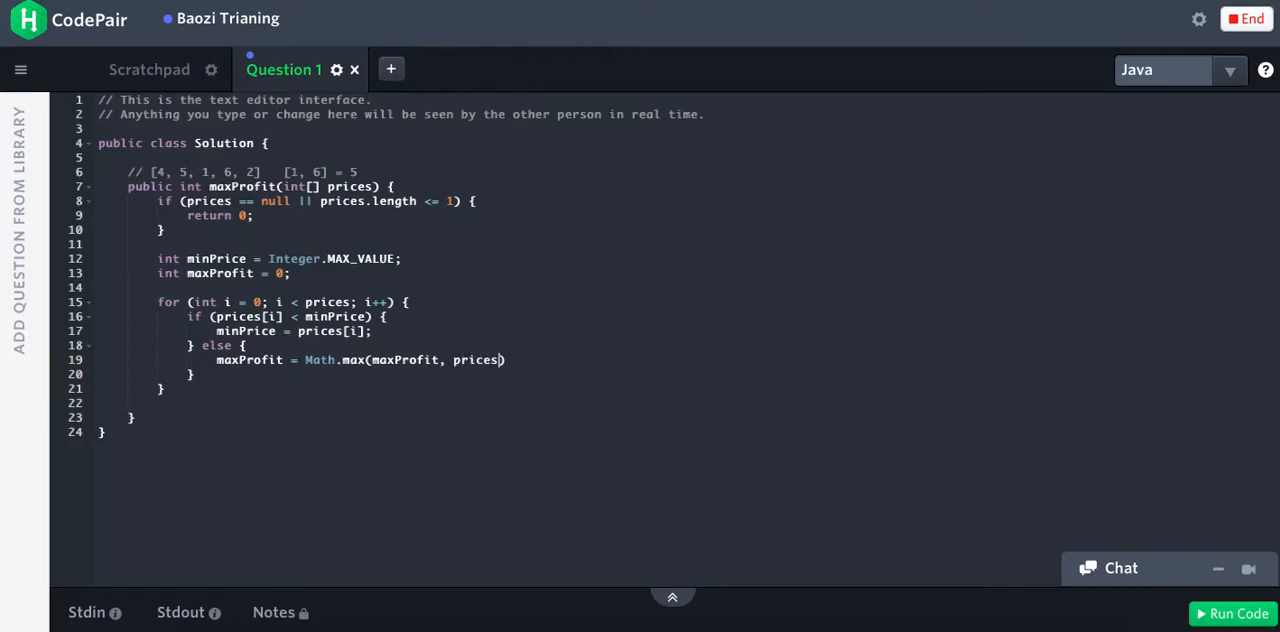
pyautogui.write('[i] -')
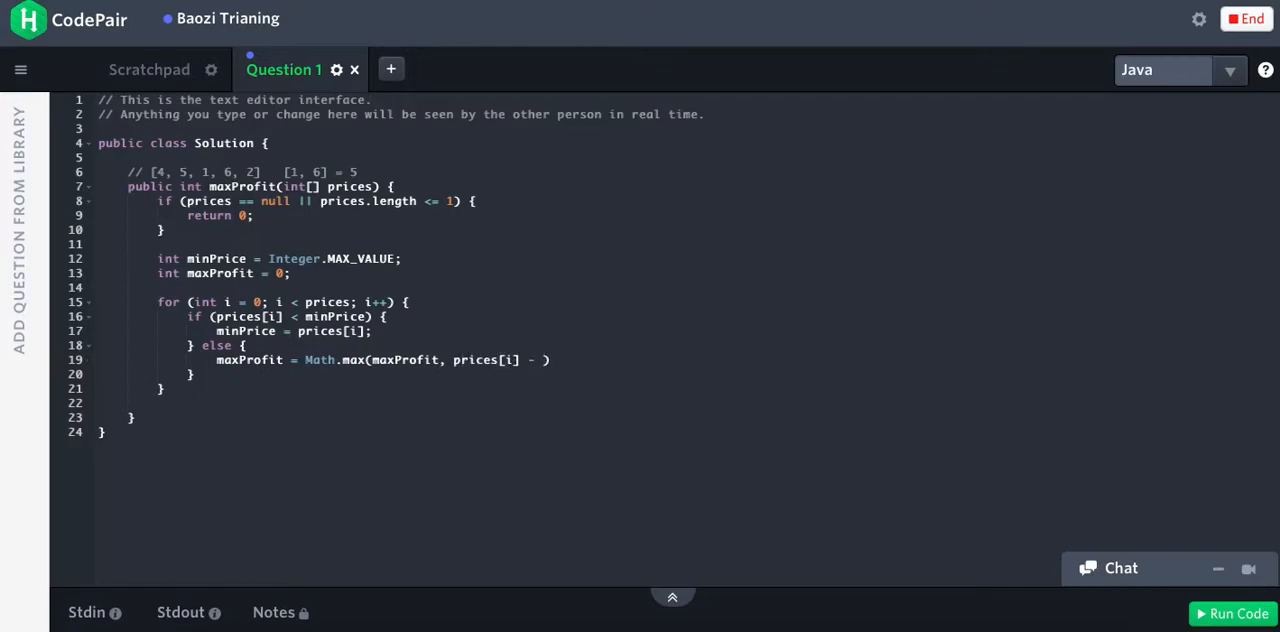
pyautogui.write('minPri')
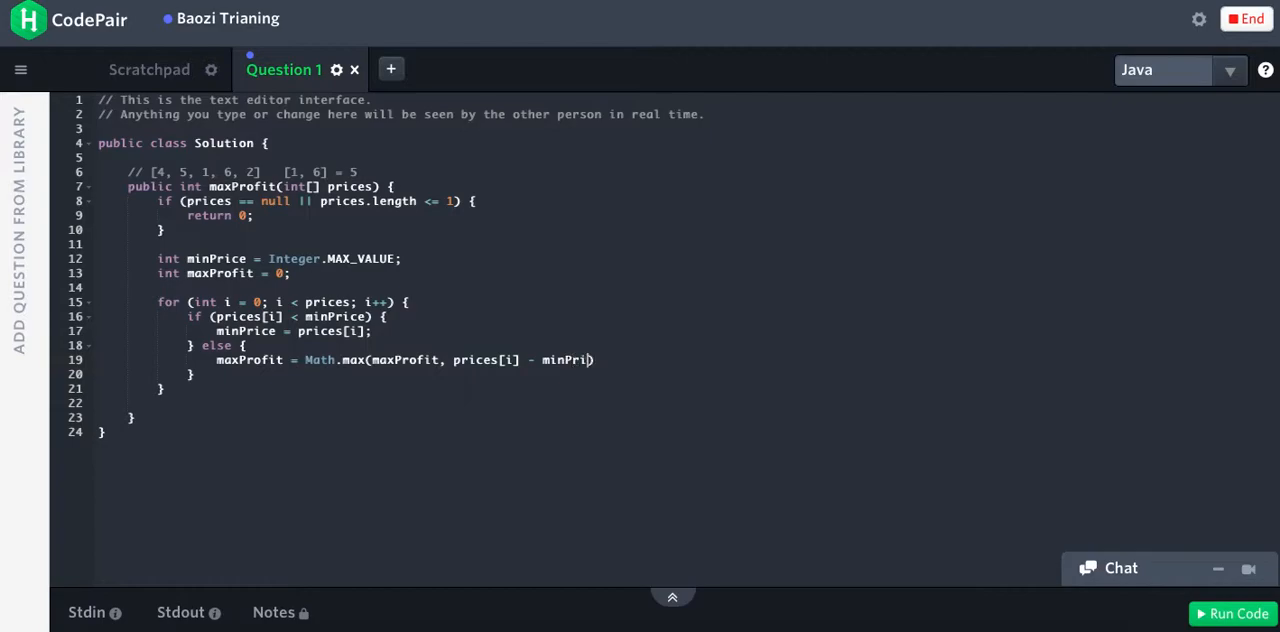
pyautogui.write('ces);')
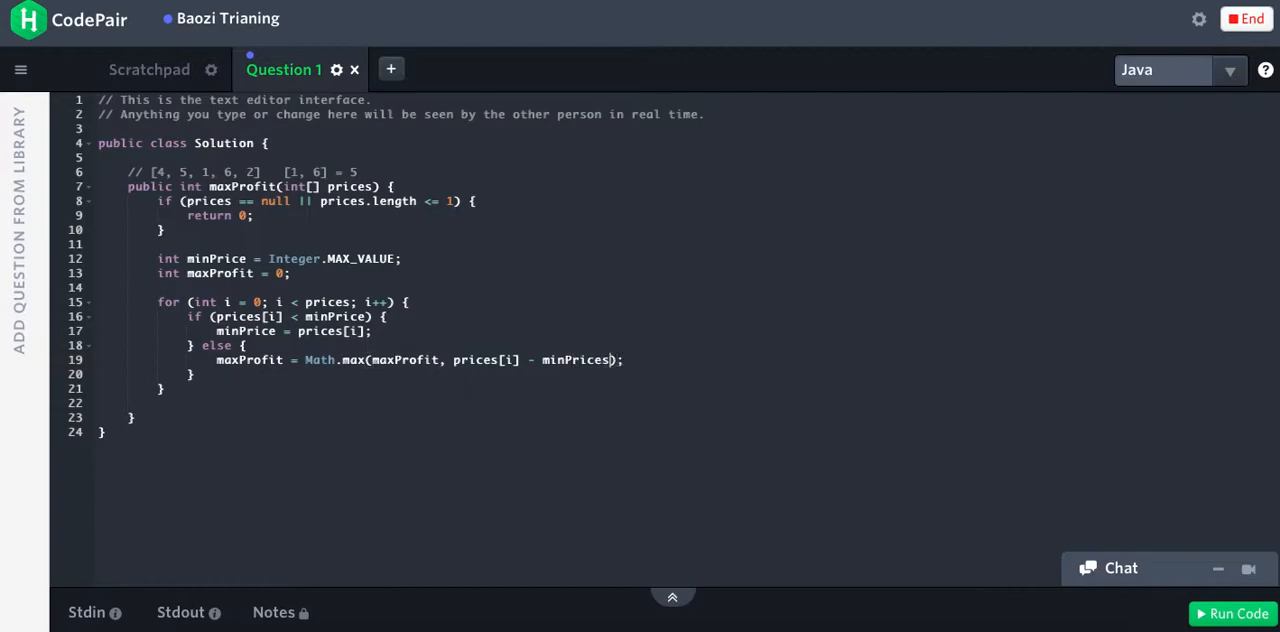
# - End the method with return maxProfit;
pyautogui.write('return')
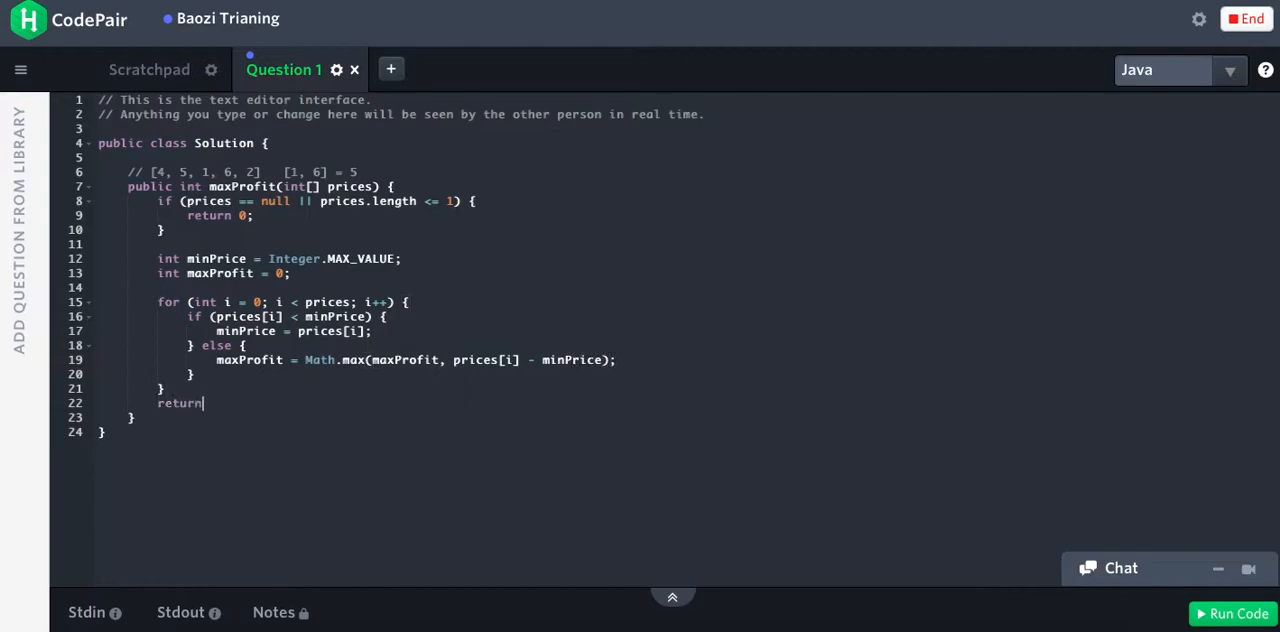
pyautogui.write('minPrices')
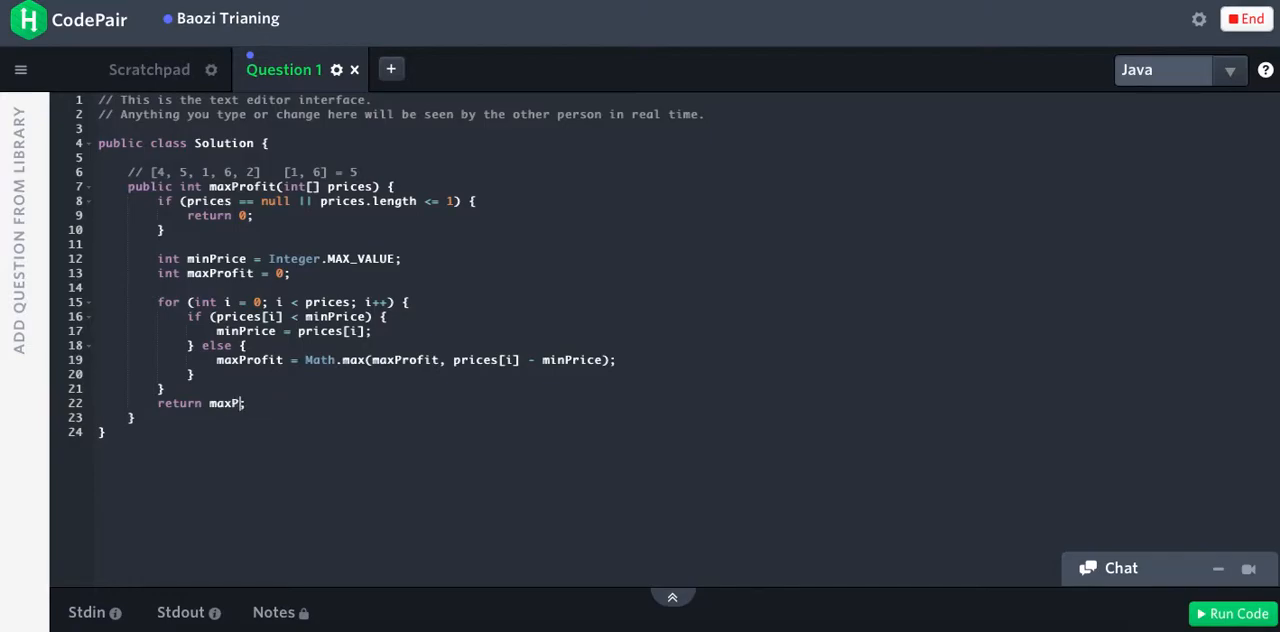
pyautogui.write('rofit;')
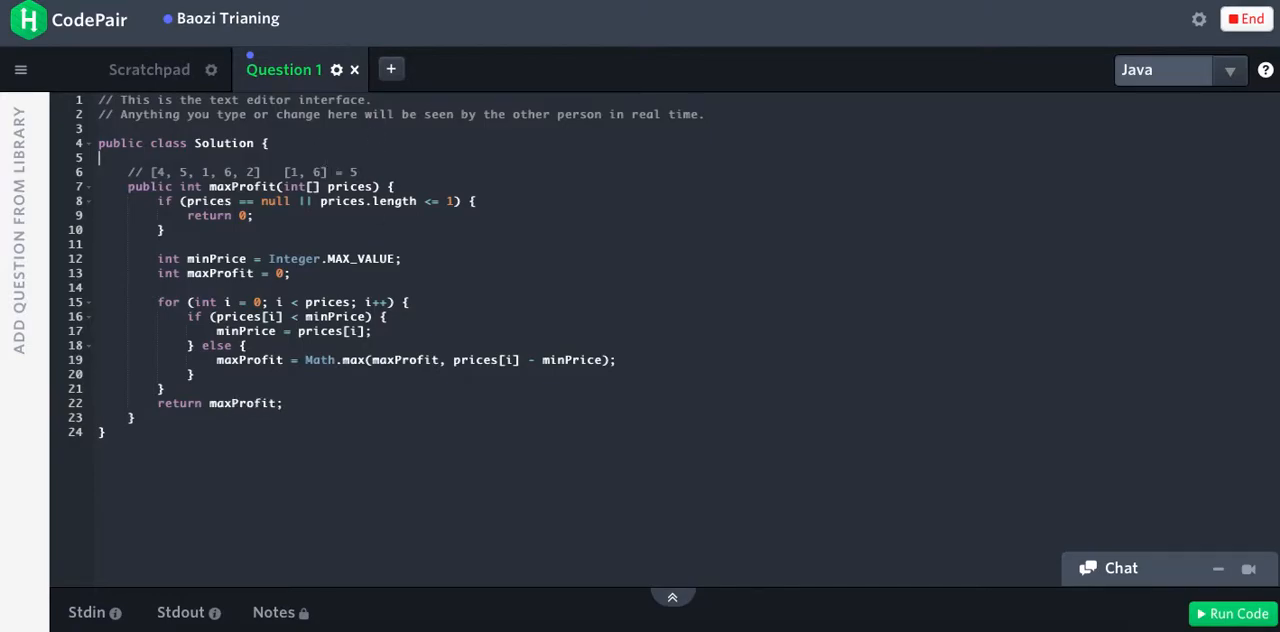
# - Add public static void main(String[] args) creating Solution ins = new Solution()
pyautogui.write('public st')
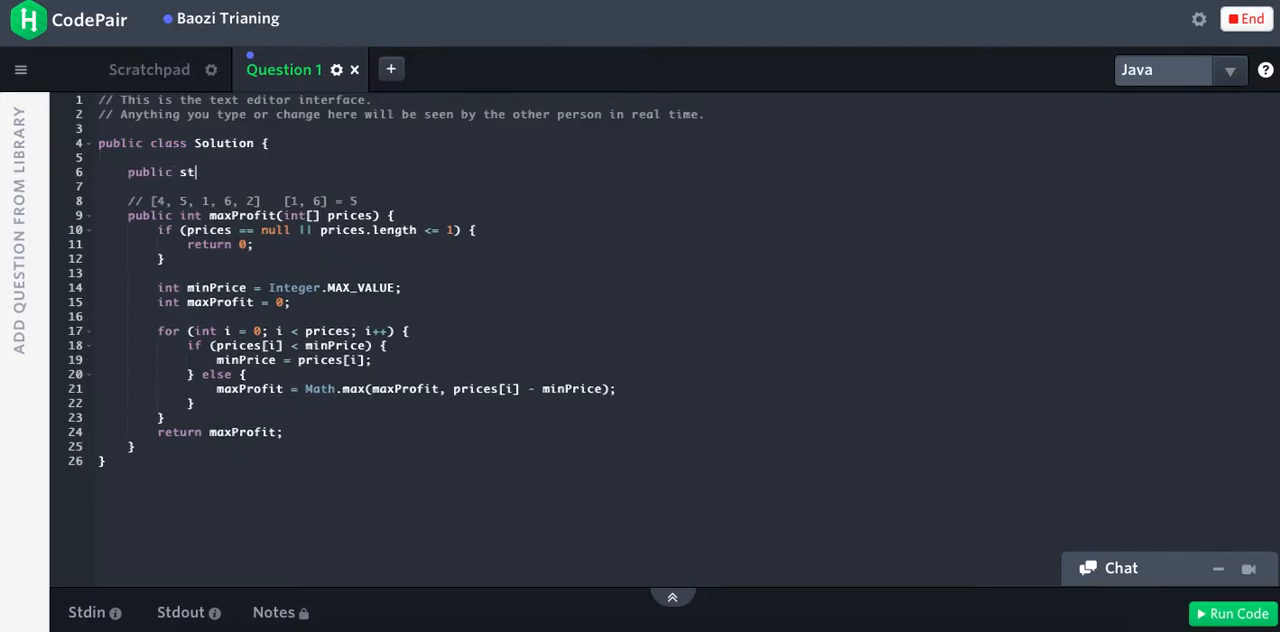
pyautogui.write('atic void mainS')
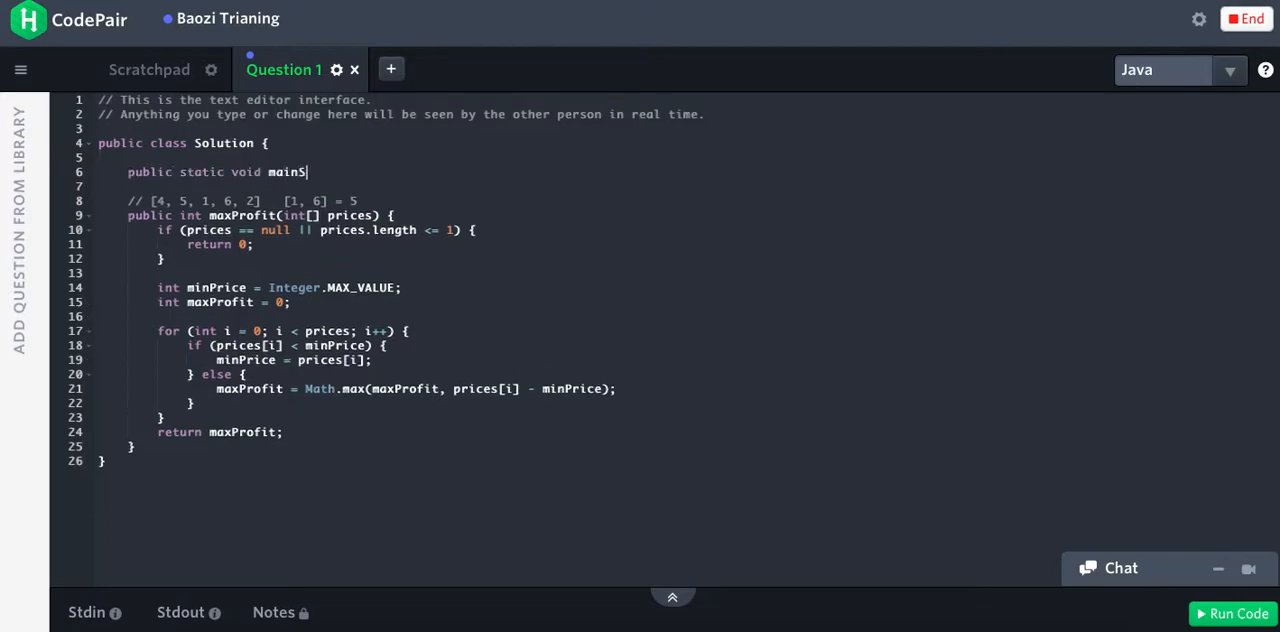
pyautogui.write('(String[]')
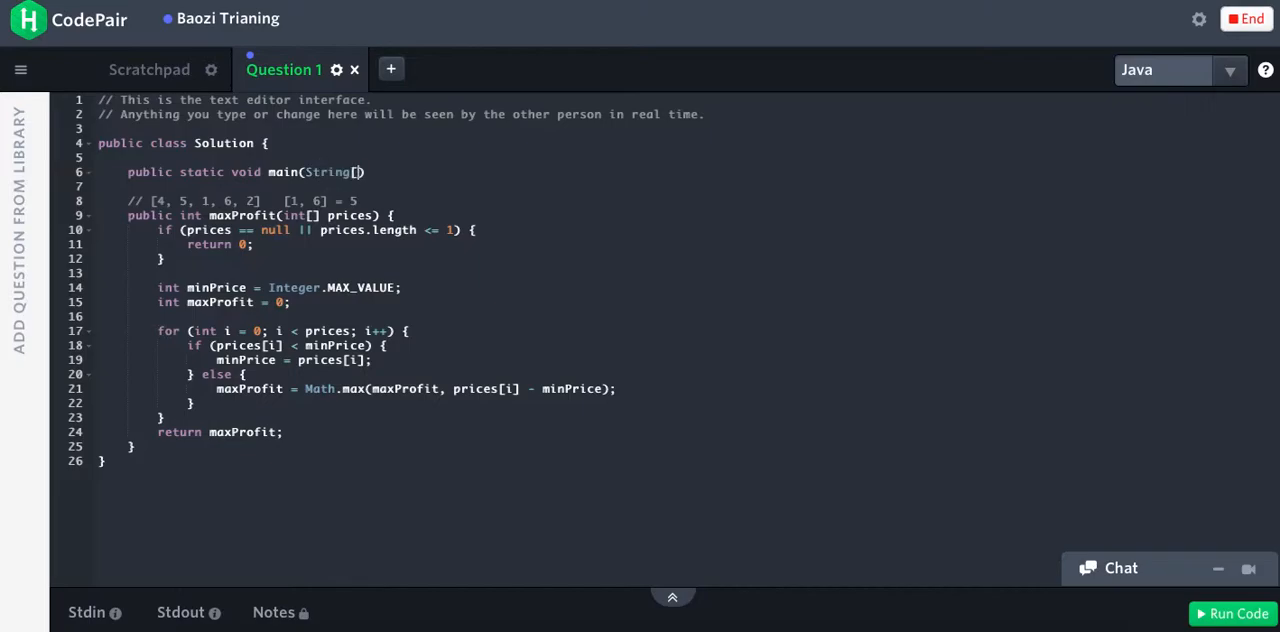
pyautogui.write('args)')
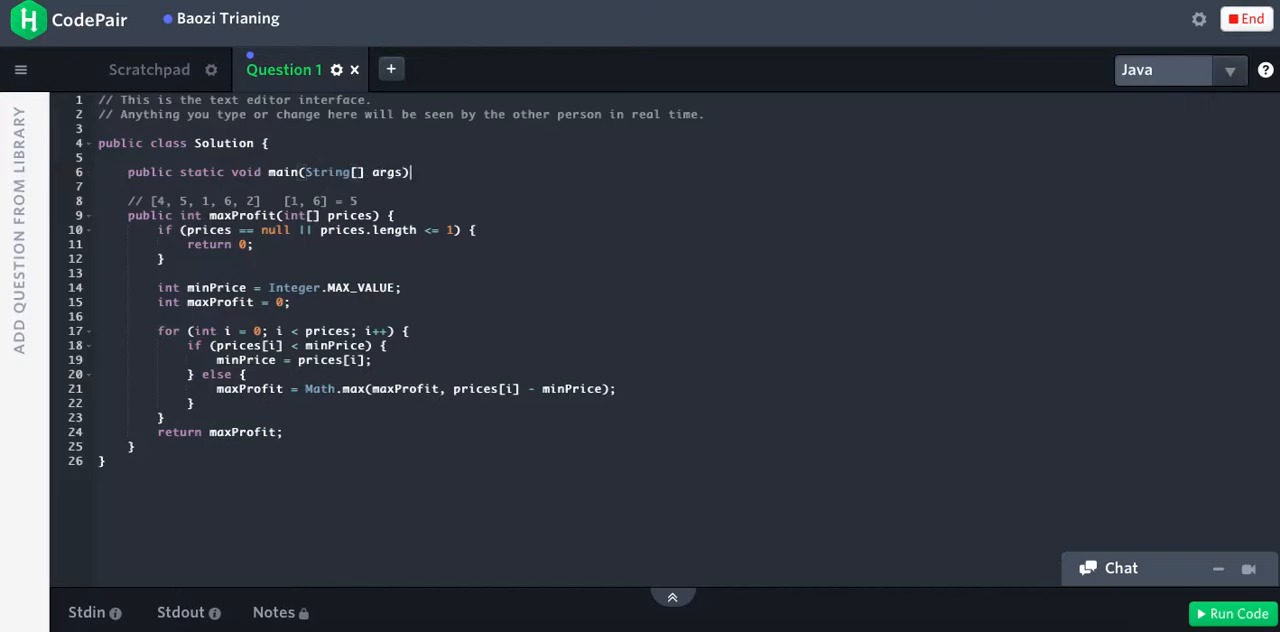
pyautogui.write('S')
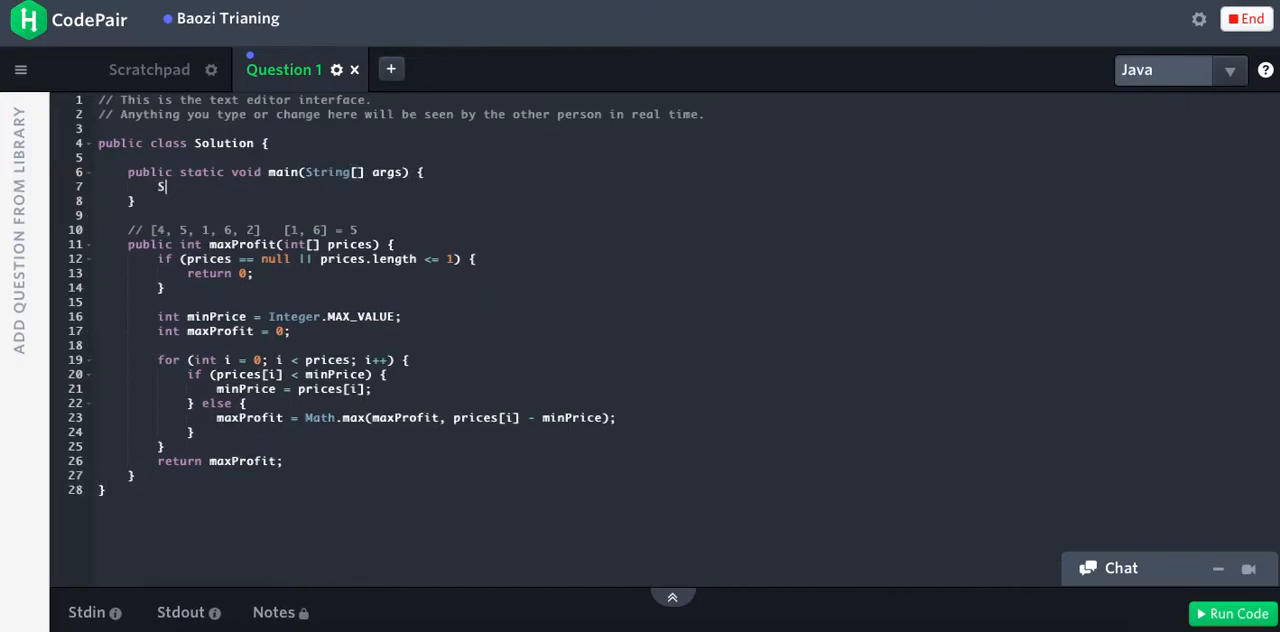
pyautogui.write('olution ins = new Solution();')
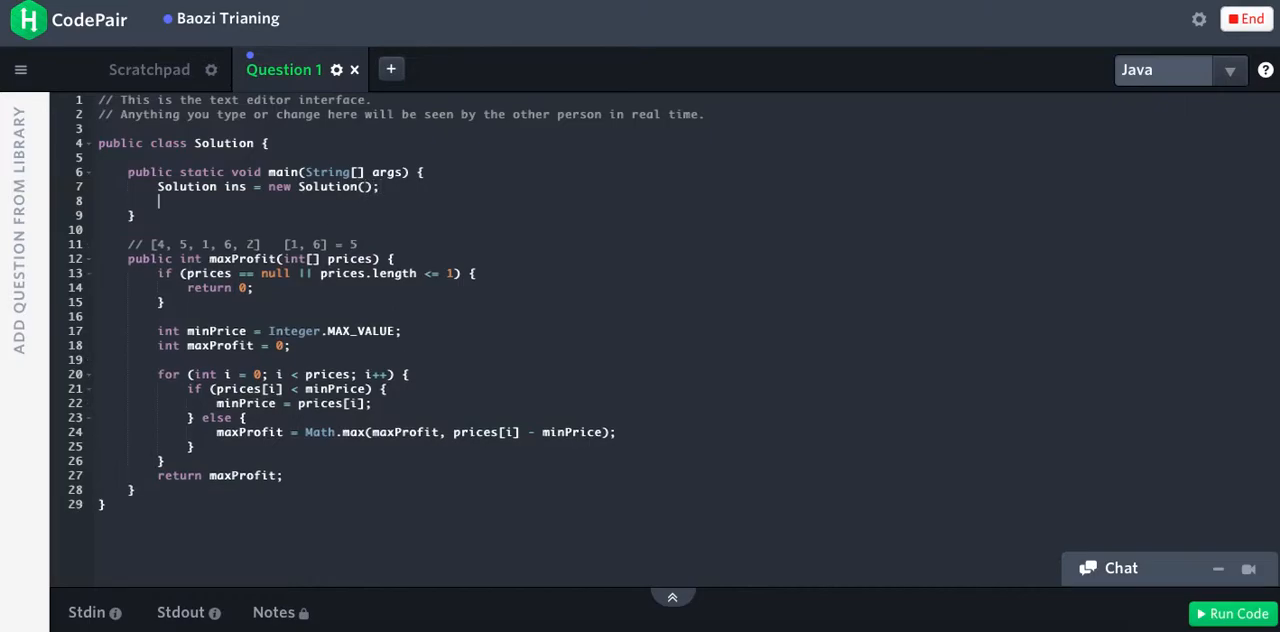
# - Define int[] test1 = {4, 5, 1, 6, 2}, print ins.maxProfit(test1), and run the code
pyautogui.write('int[] test')
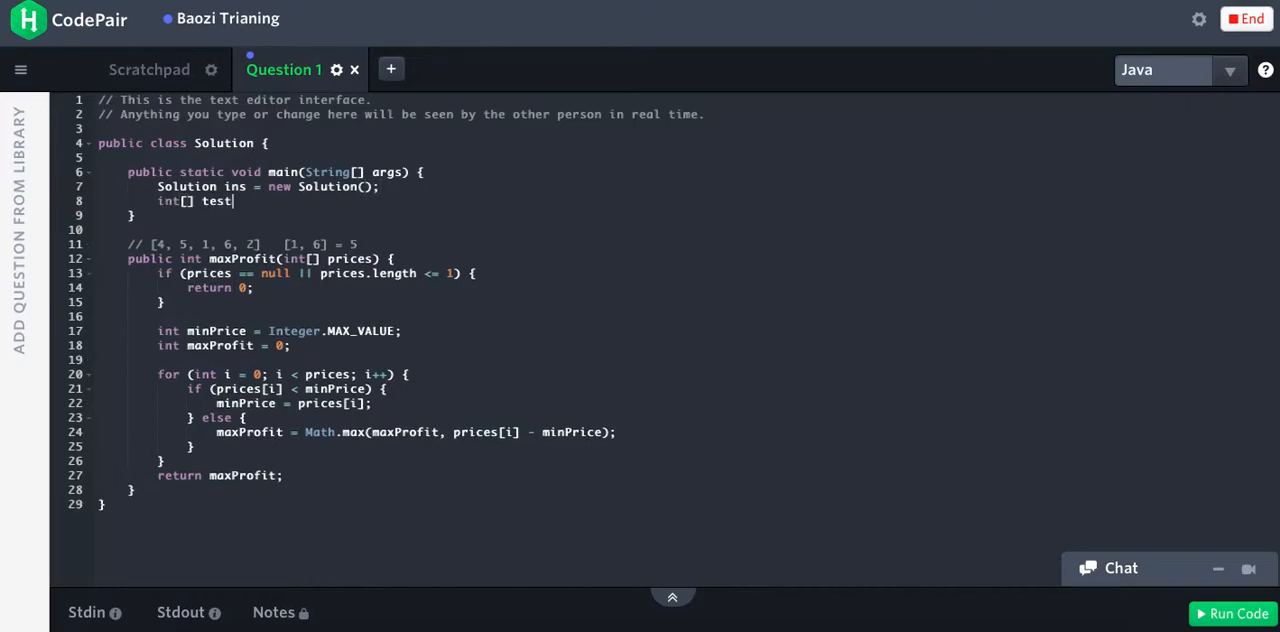
pyautogui.write('1 = {}')
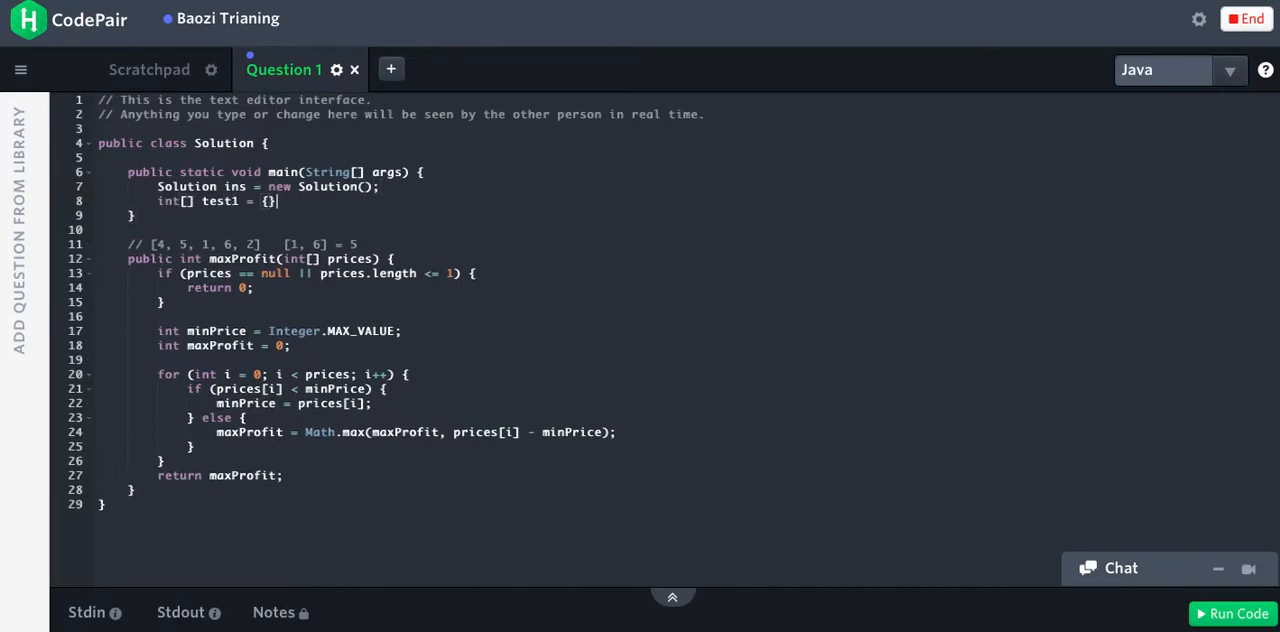
pyautogui.write('4, 5, 1, 6, 2')
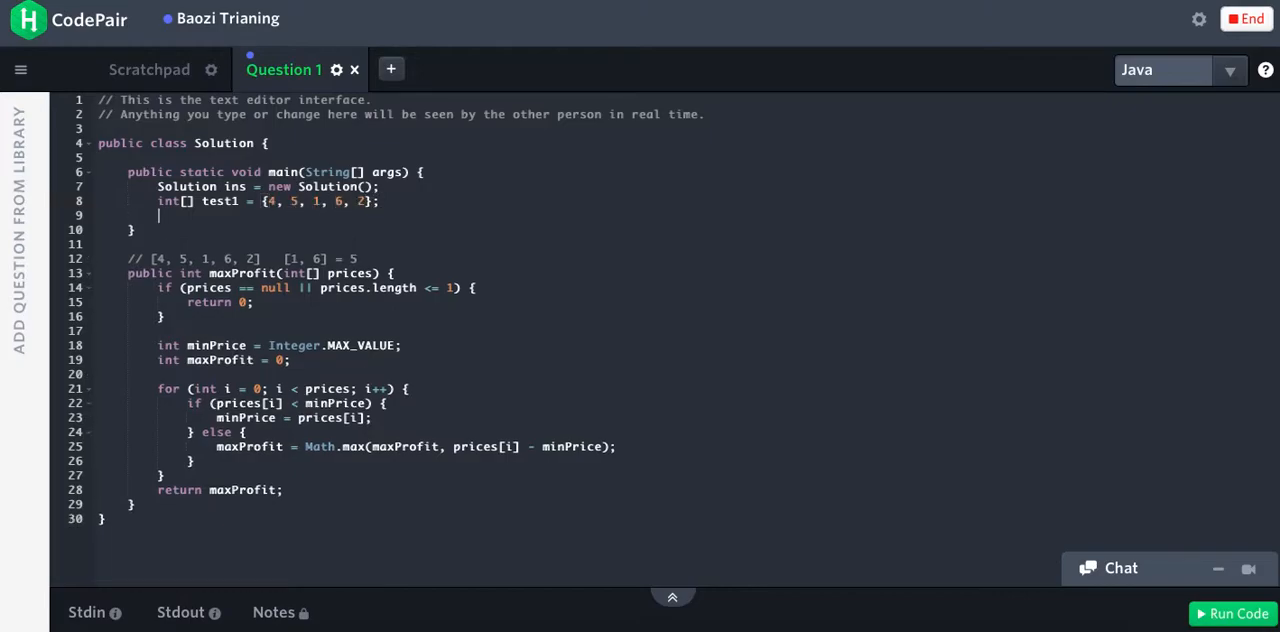
pyautogui.write('System')
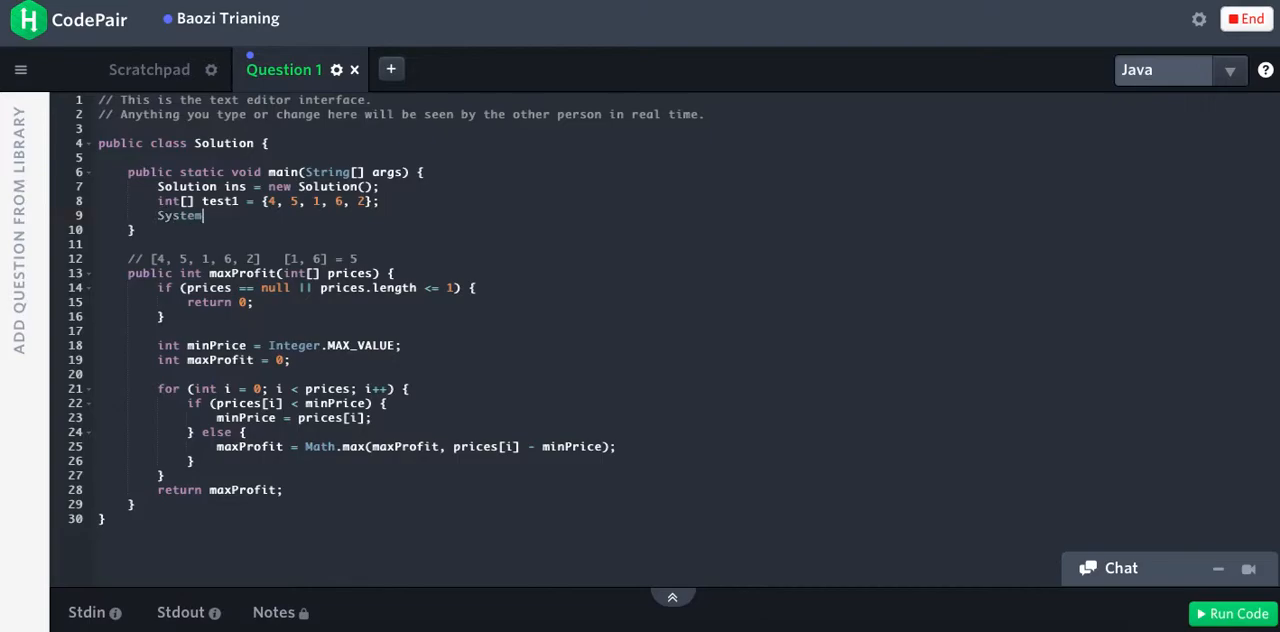
pyautogui.write('.out.printl')
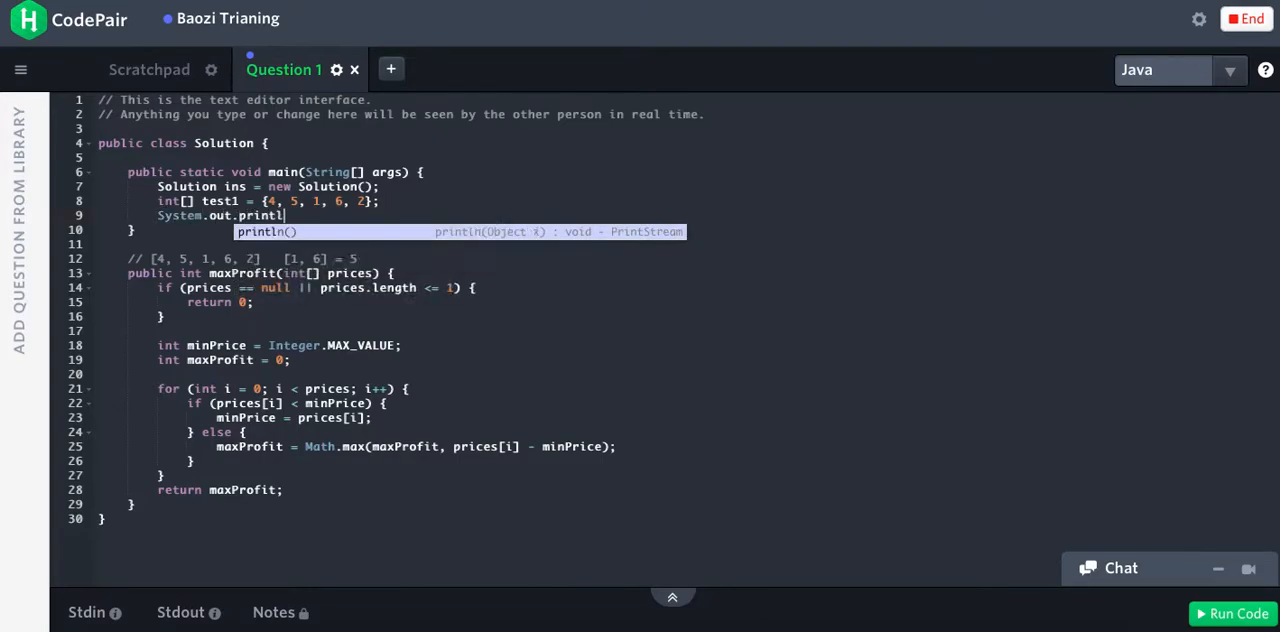
pyautogui.write('(ins')
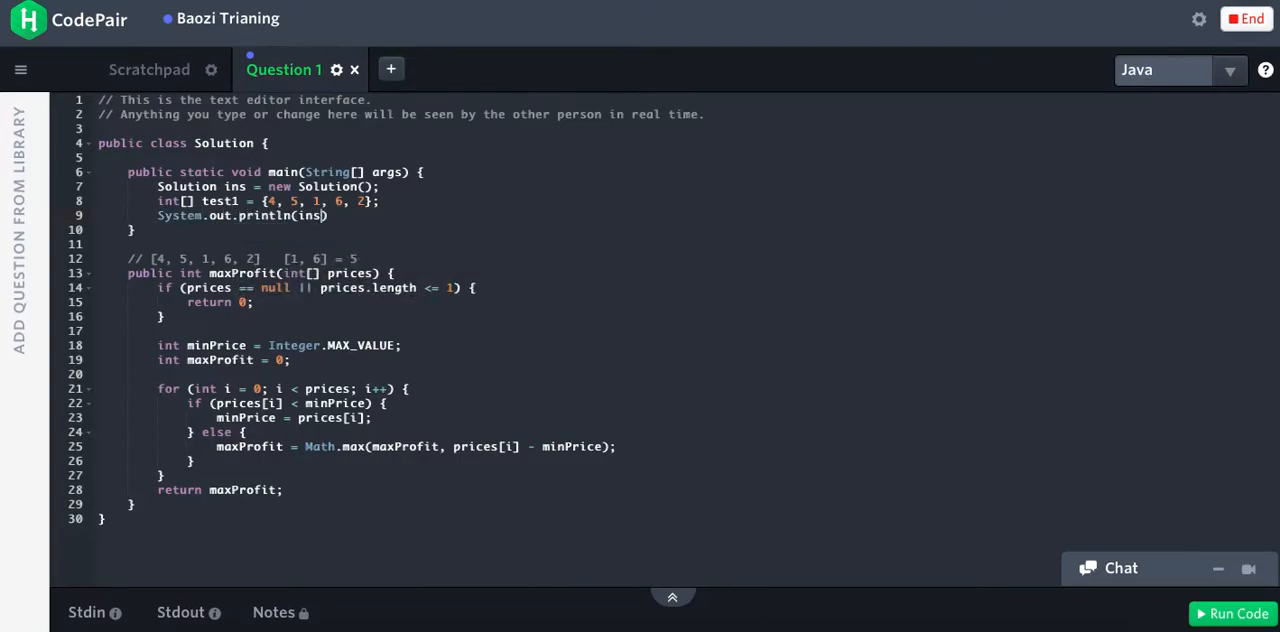
pyautogui.write('.maxProfi')
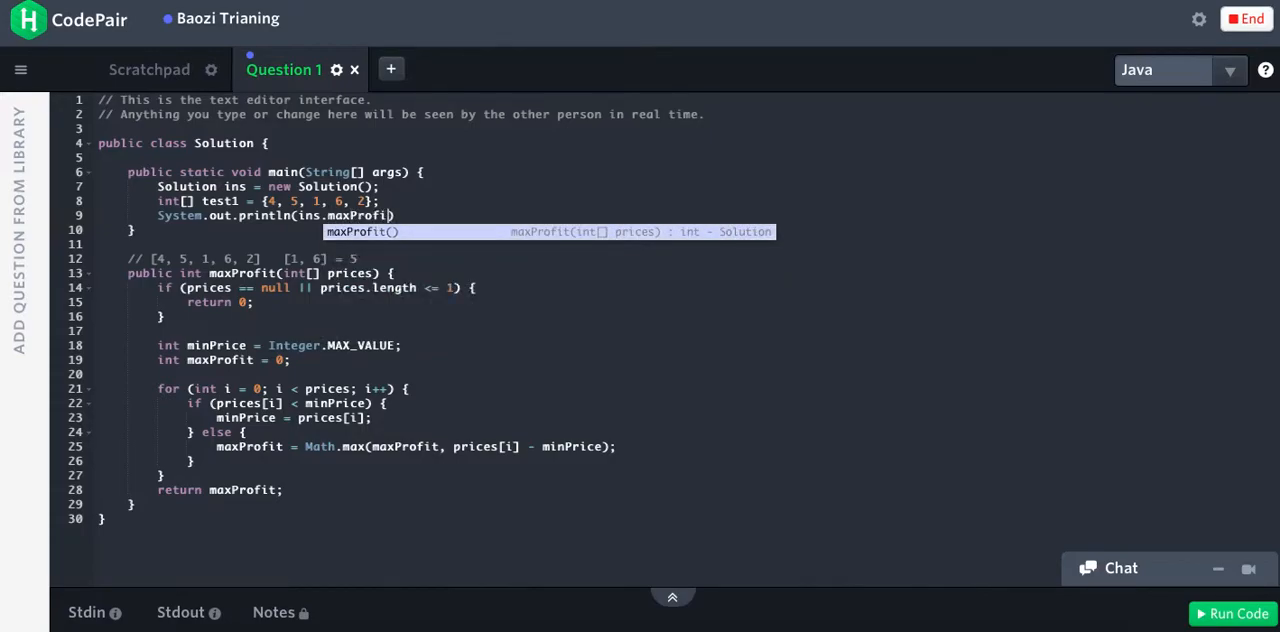
pyautogui.write('test1))')
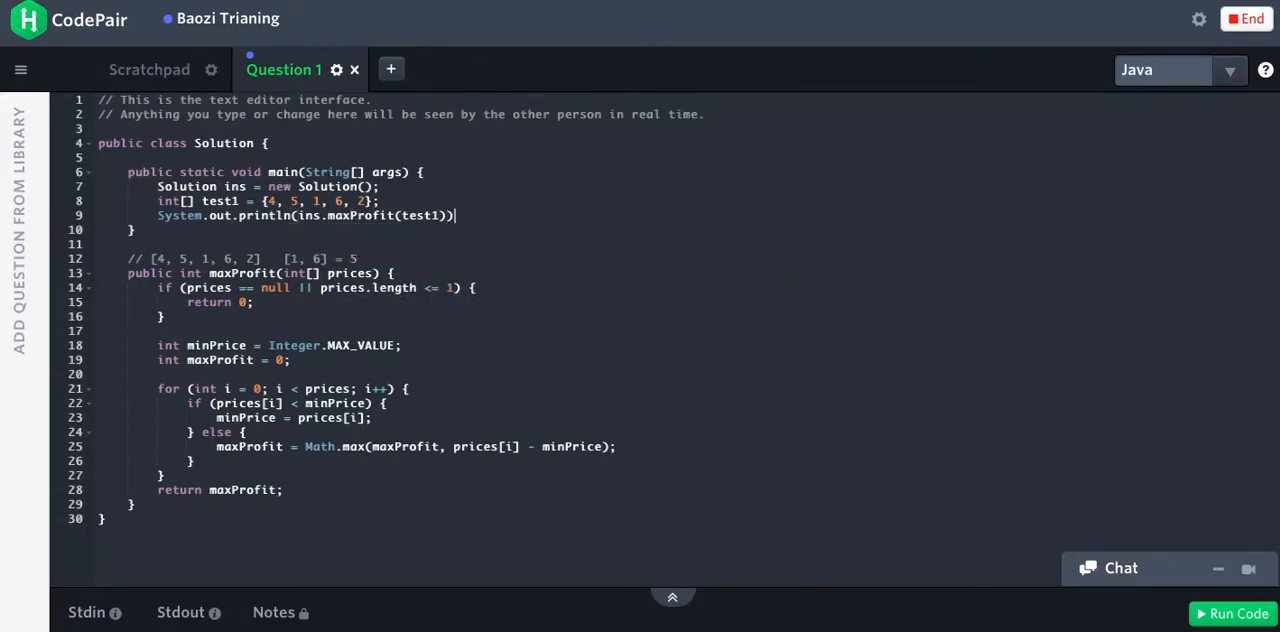
pyautogui.click(1238, 612)
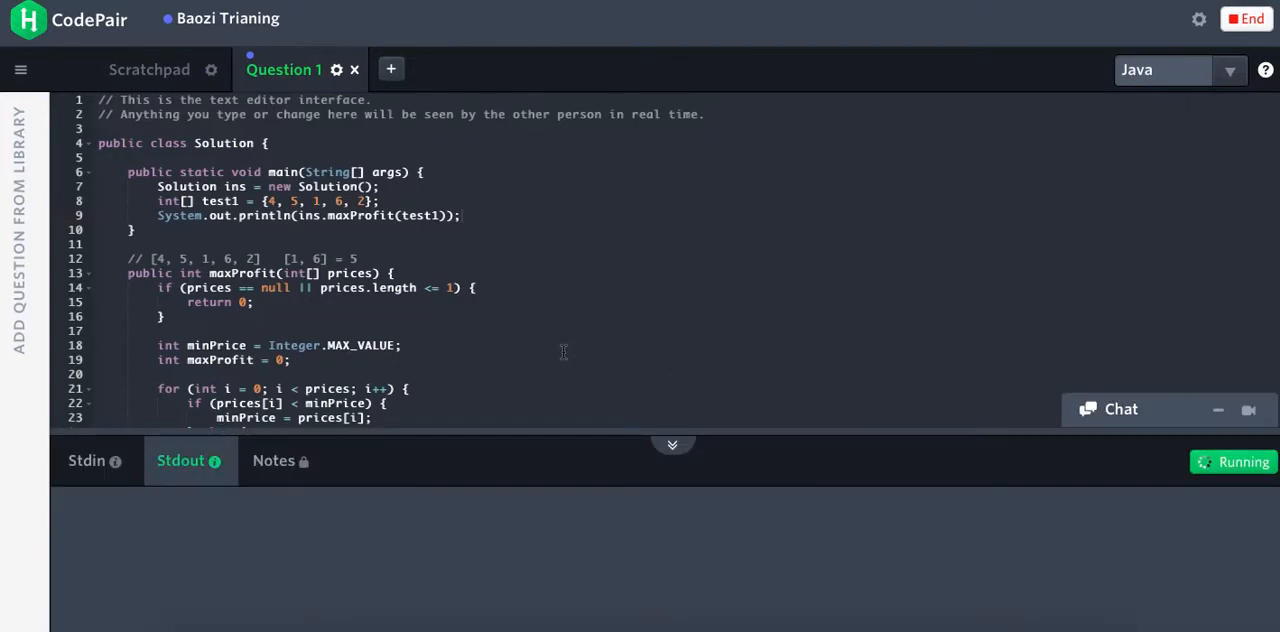
# - Fix the loop bound to i < prices.length and rerun so Stdout shows 5
pyautogui.click(1232, 460)
pyautogui.write('.length')
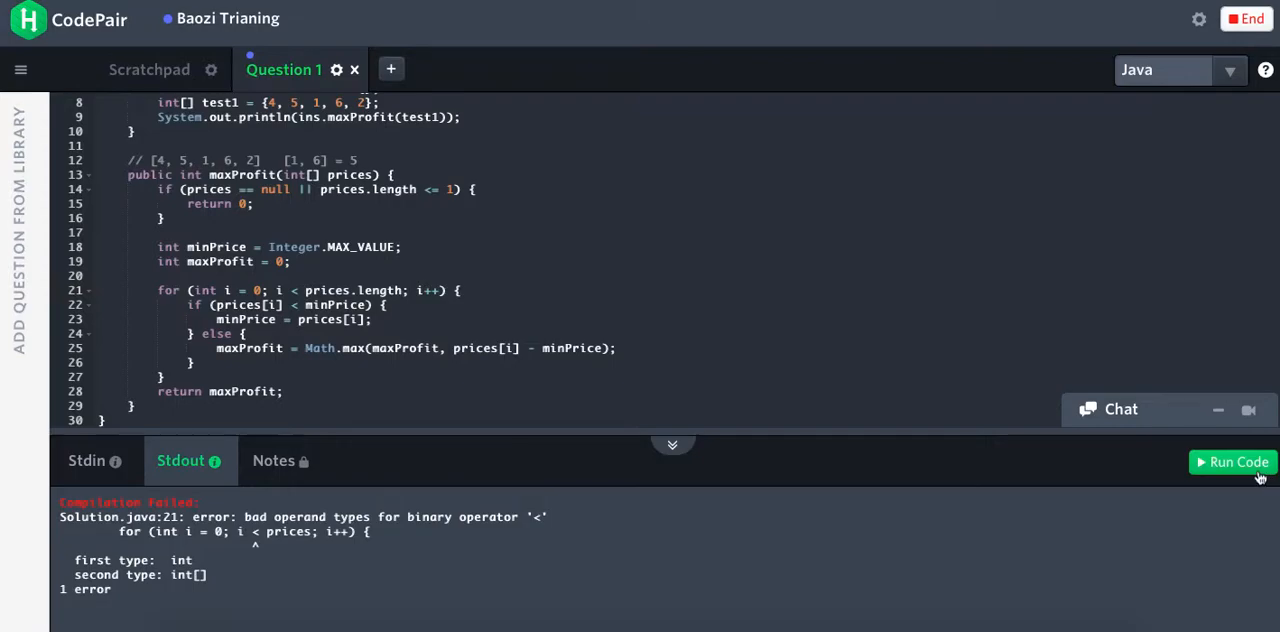
pyautogui.click(1236, 460)
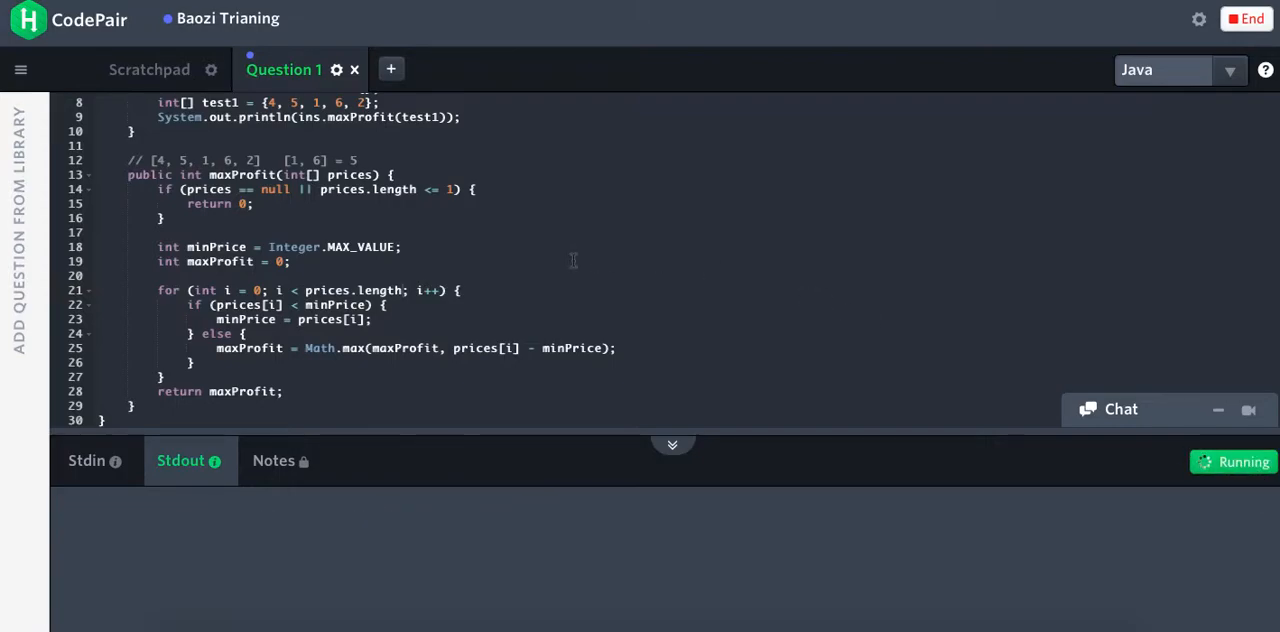
pyautogui.click(1232, 460)
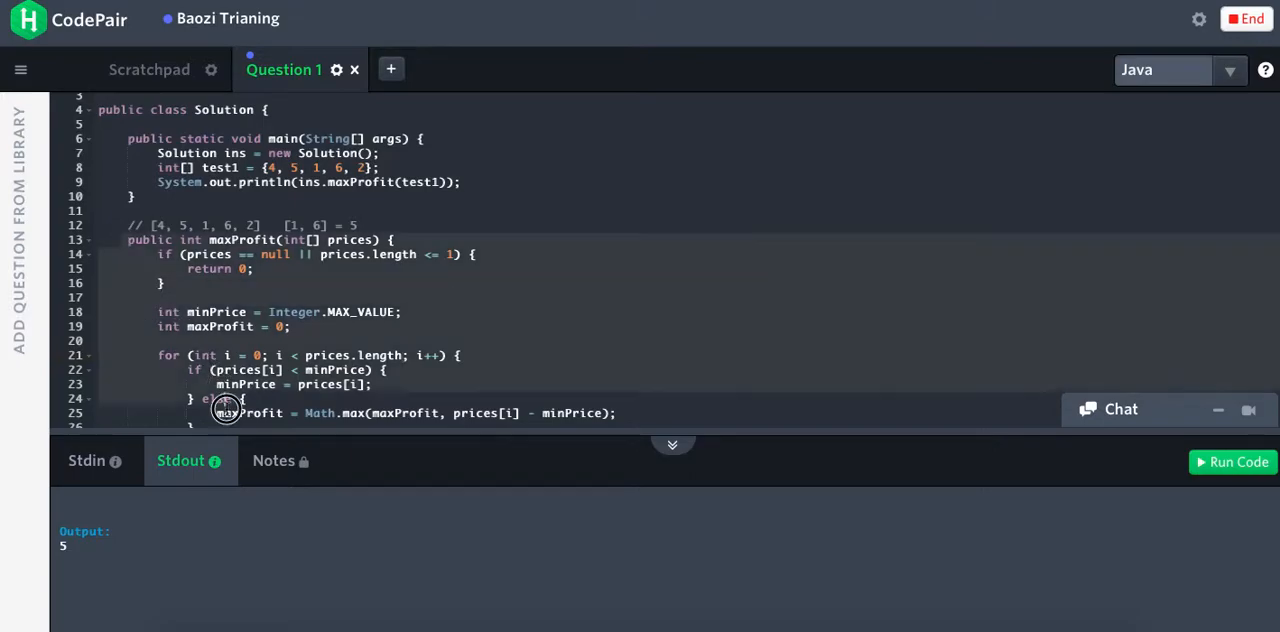
pyautogui.scroll(-3)
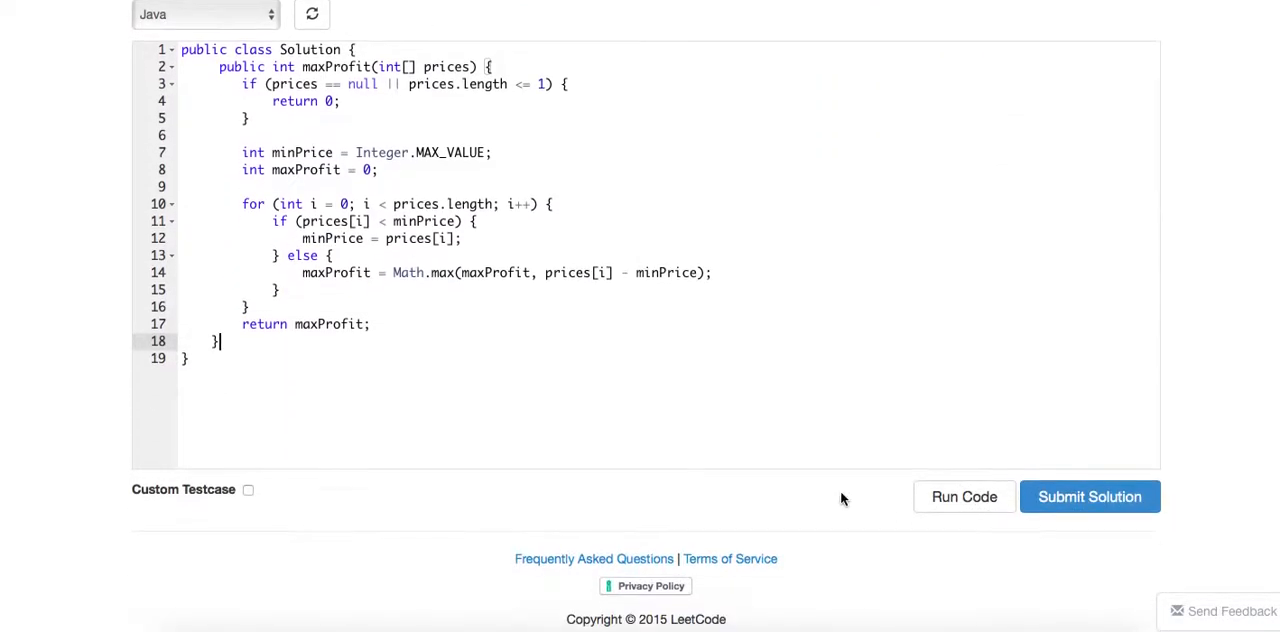
# - Submit the Solution class via Submit Solution and await the verdict
pyautogui.click(1088, 496)
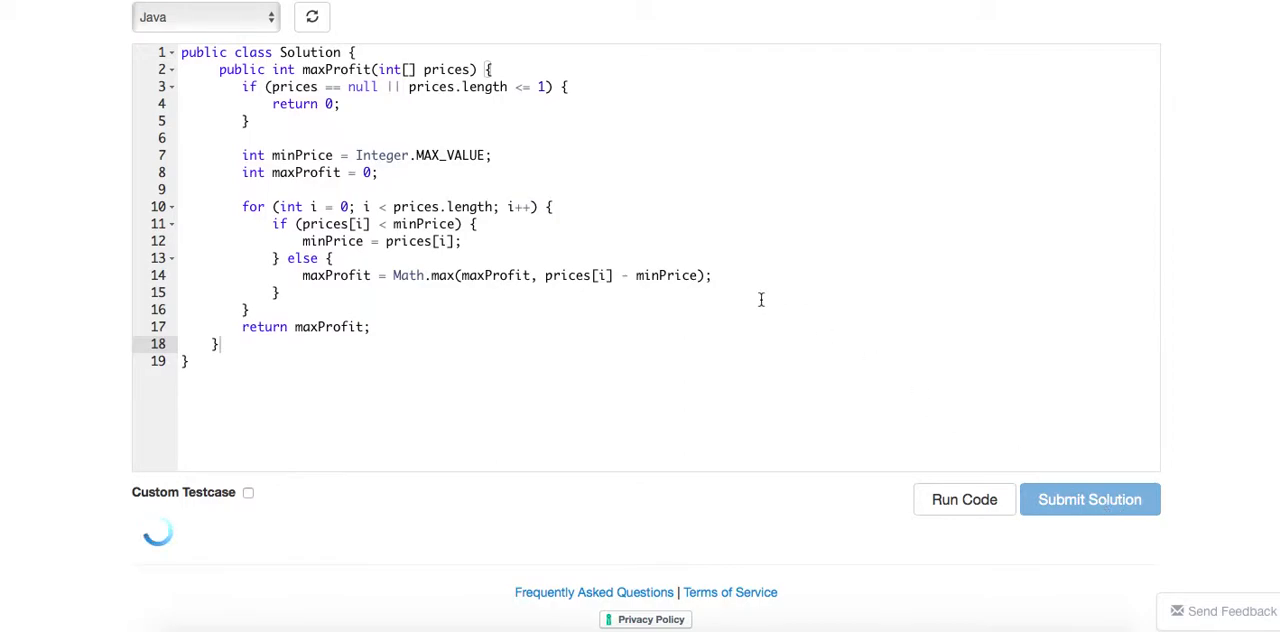
pyautogui.click(1088, 500)
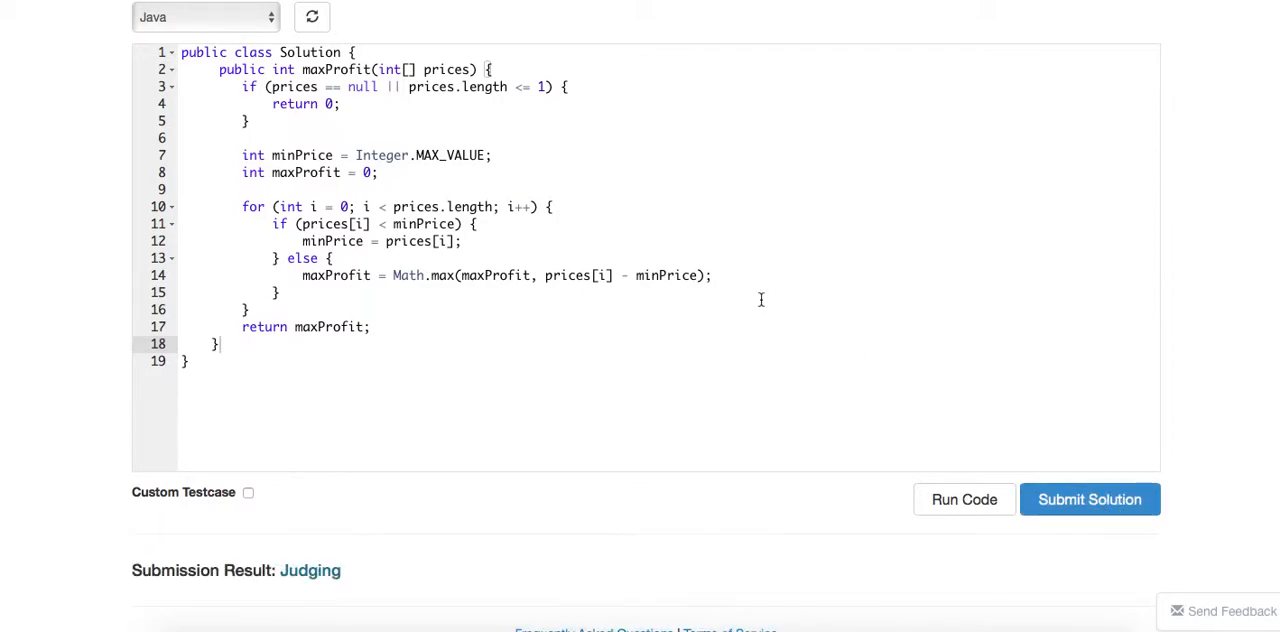
pyautogui.scroll(-3)
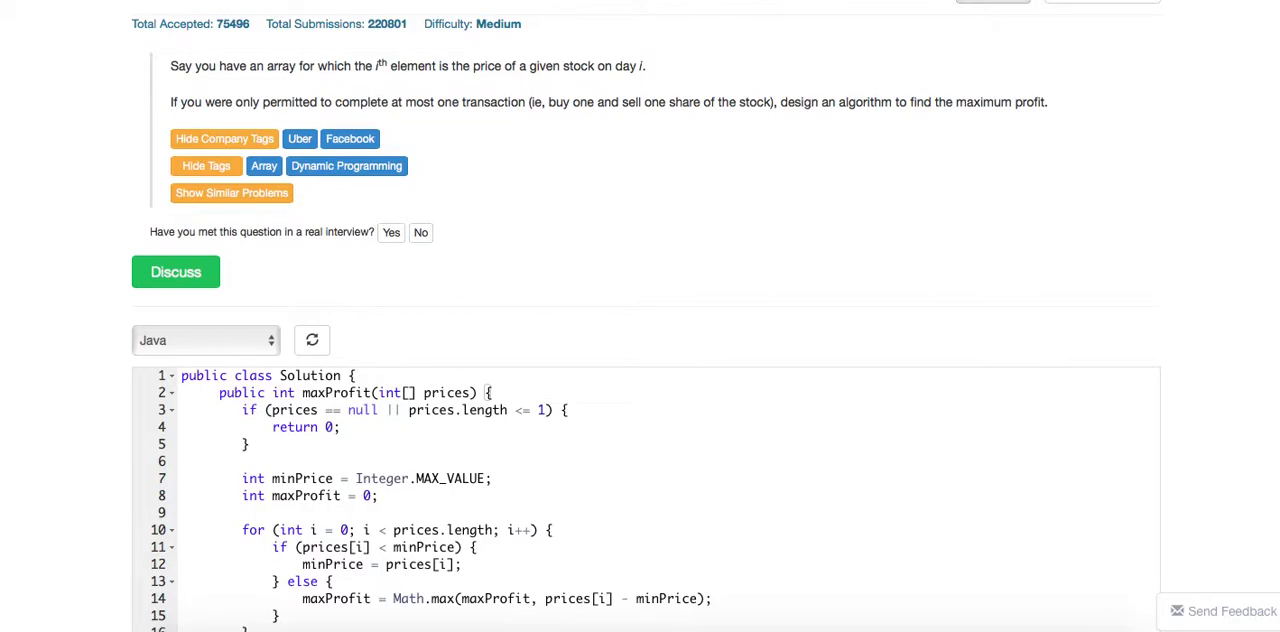